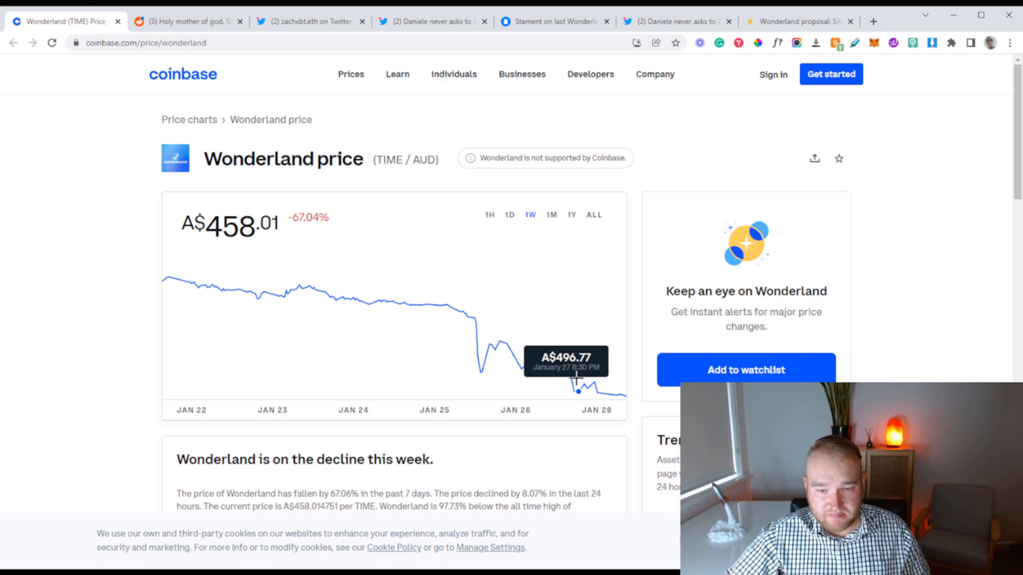
pyautogui.moveTo(574, 384)
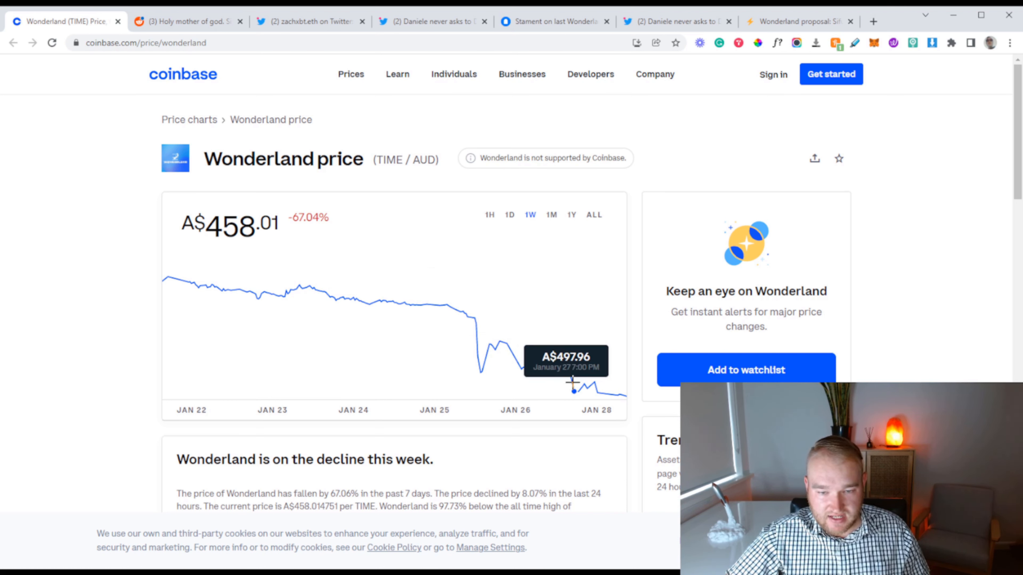
pyautogui.moveTo(574, 389)
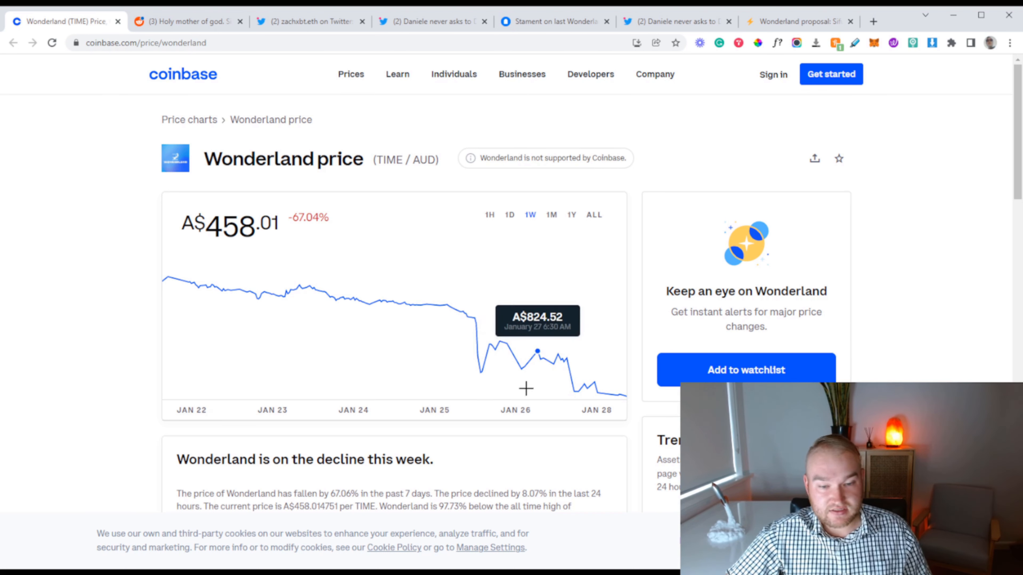
pyautogui.moveTo(148, 318)
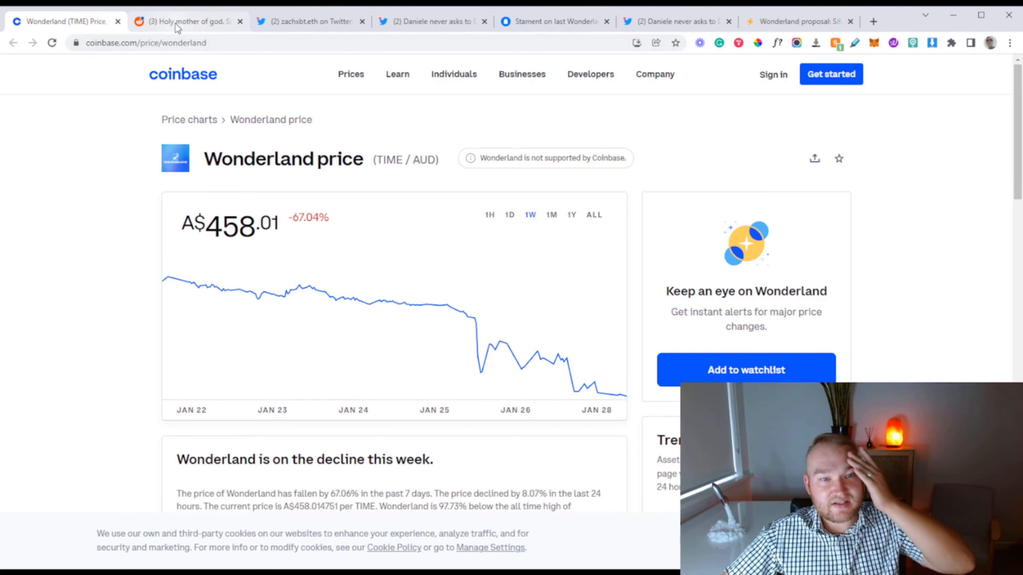
# Step: Switch to the Reddit tab with the r/defi post claiming Sifu is QuadrigaCX cofounder Michael Patryn
pyautogui.click(186, 21)
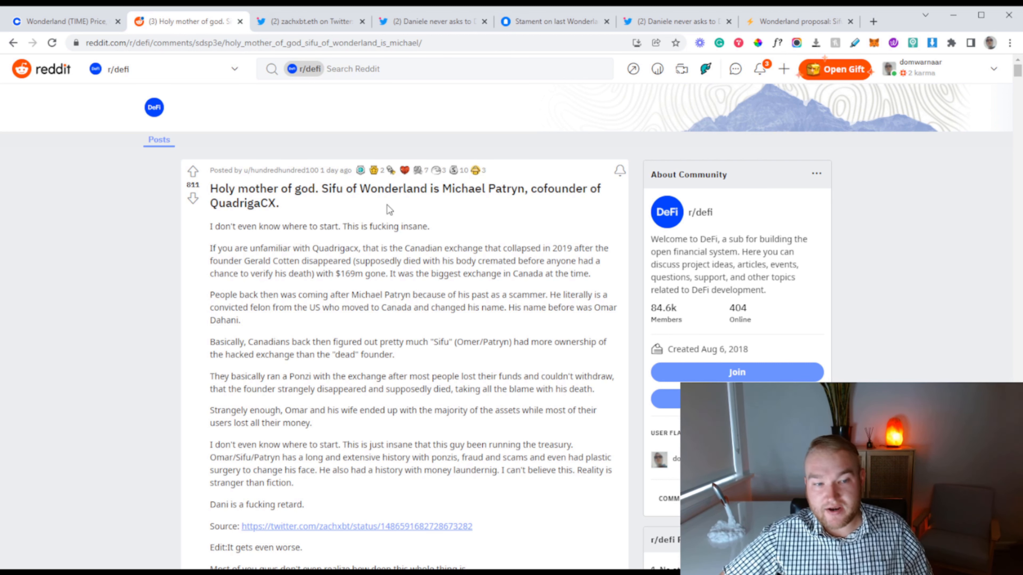
pyautogui.moveTo(312, 207)
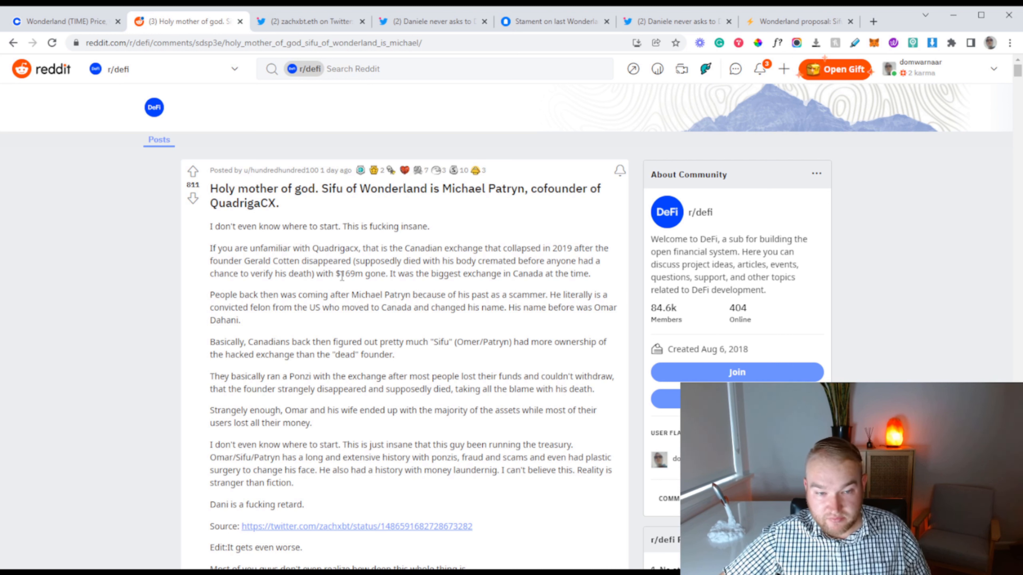
pyautogui.scroll(-3)
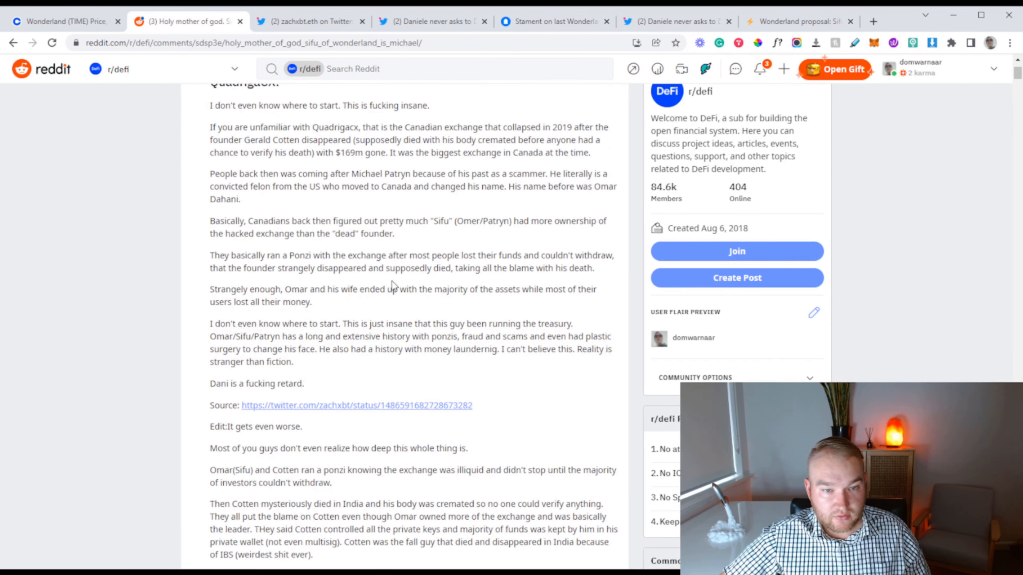
pyautogui.moveTo(564, 158)
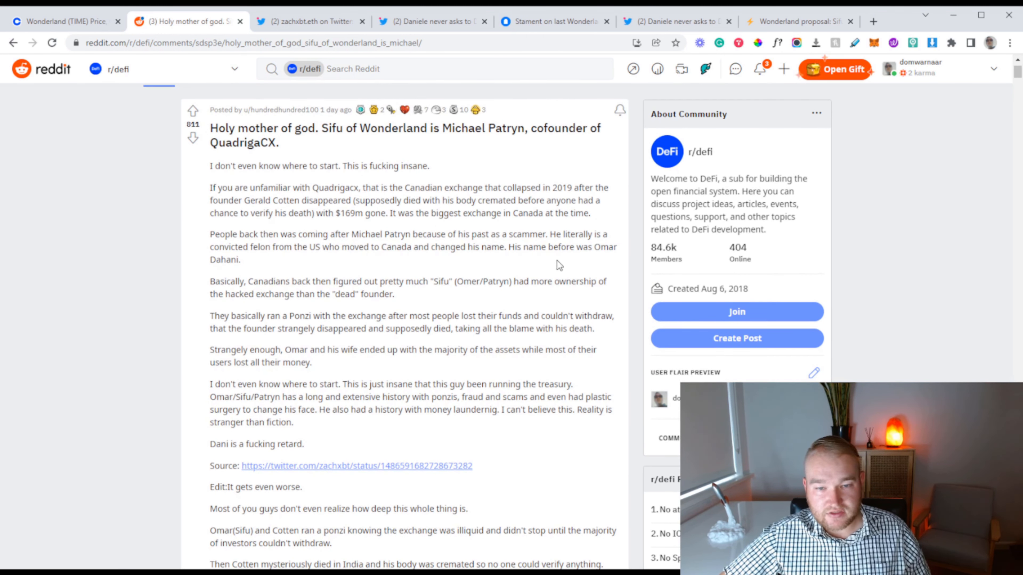
pyautogui.moveTo(308, 262)
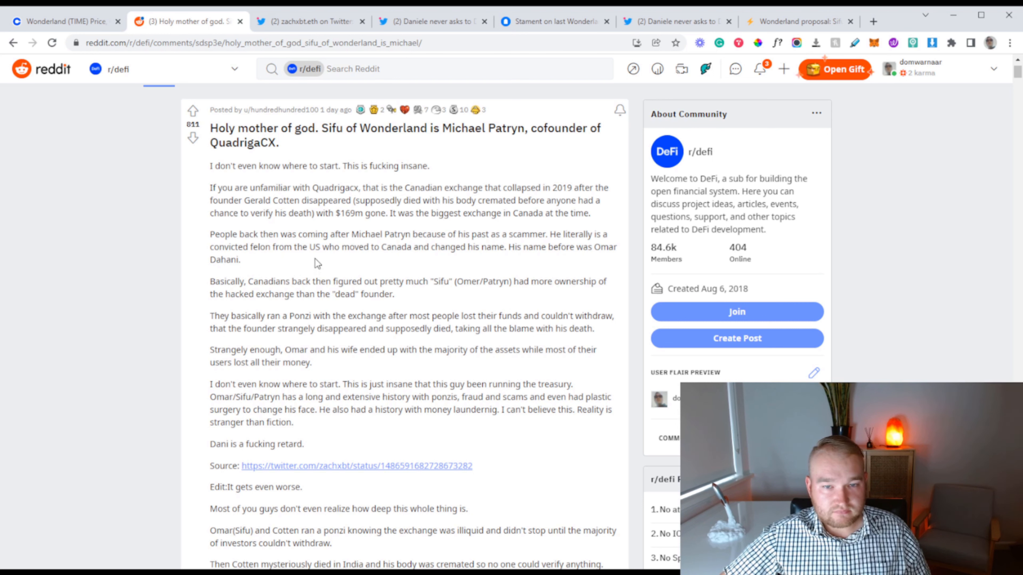
pyautogui.scroll(-3)
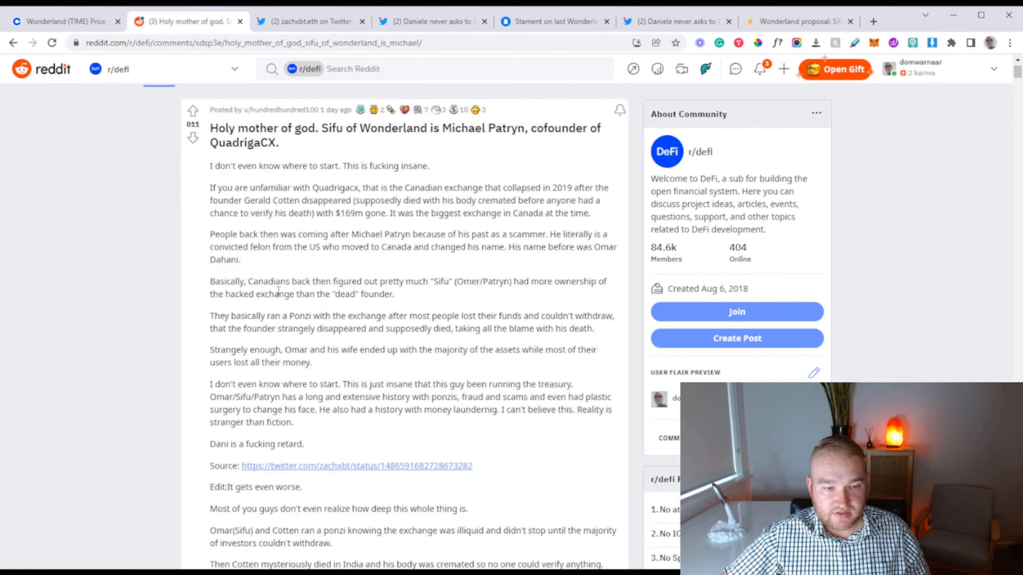
pyautogui.scroll(-3)
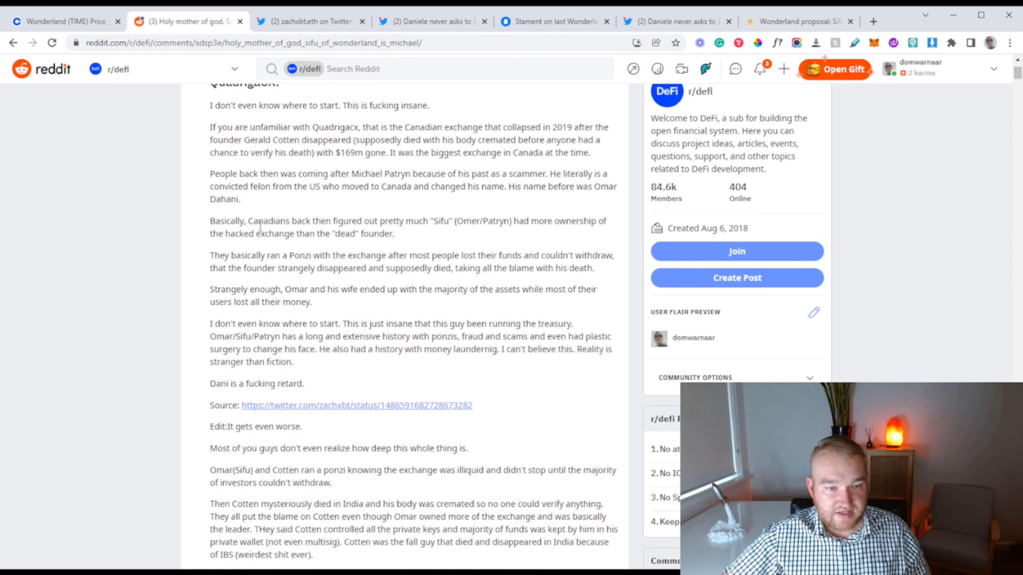
pyautogui.moveTo(436, 242)
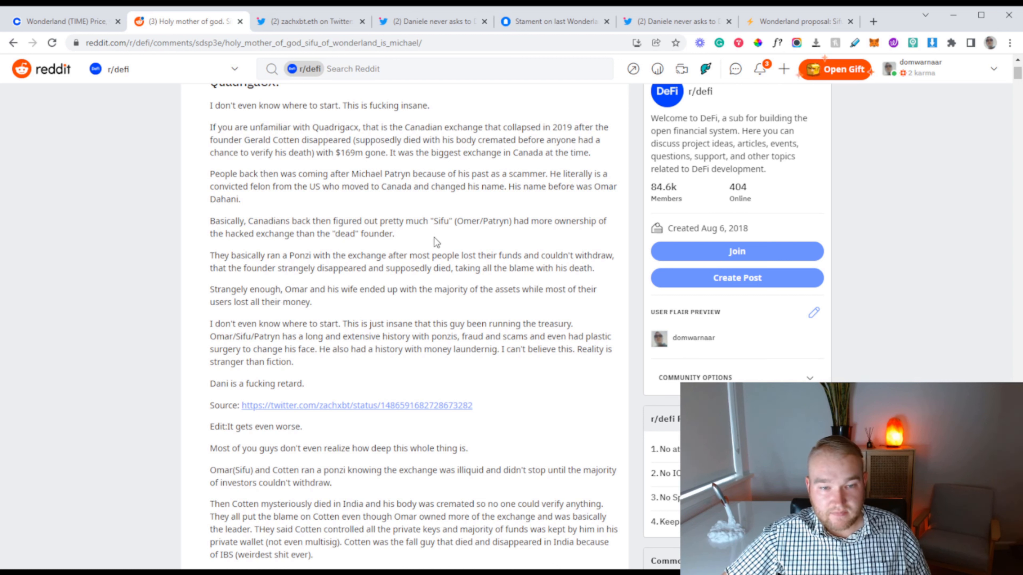
pyautogui.moveTo(537, 236)
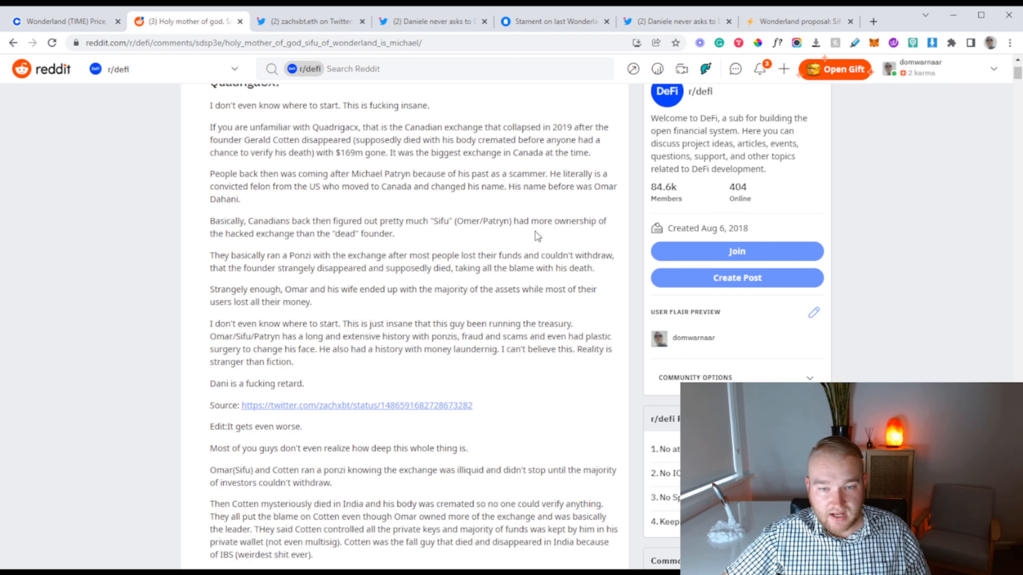
pyautogui.moveTo(224, 247)
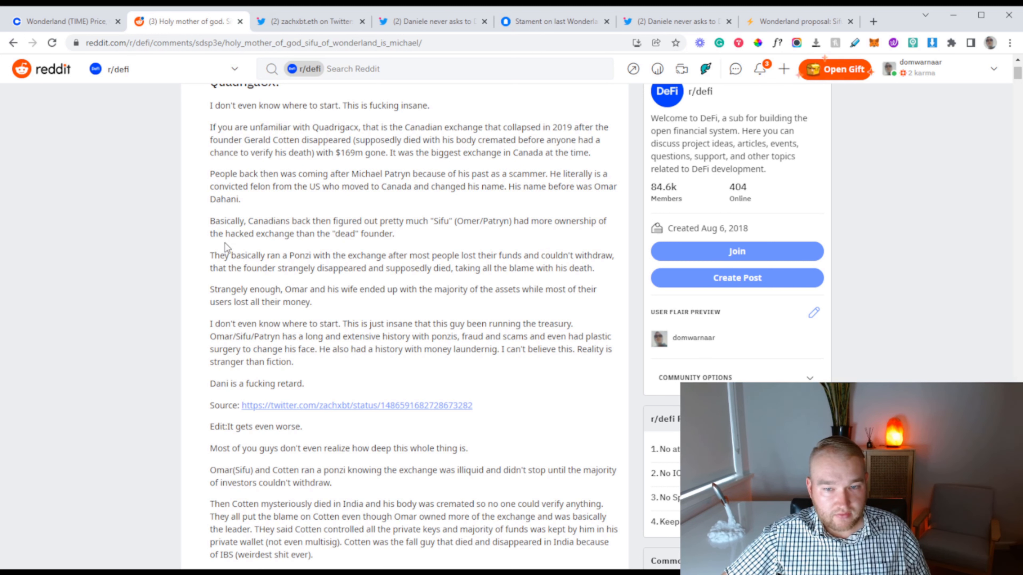
pyautogui.scroll(-3)
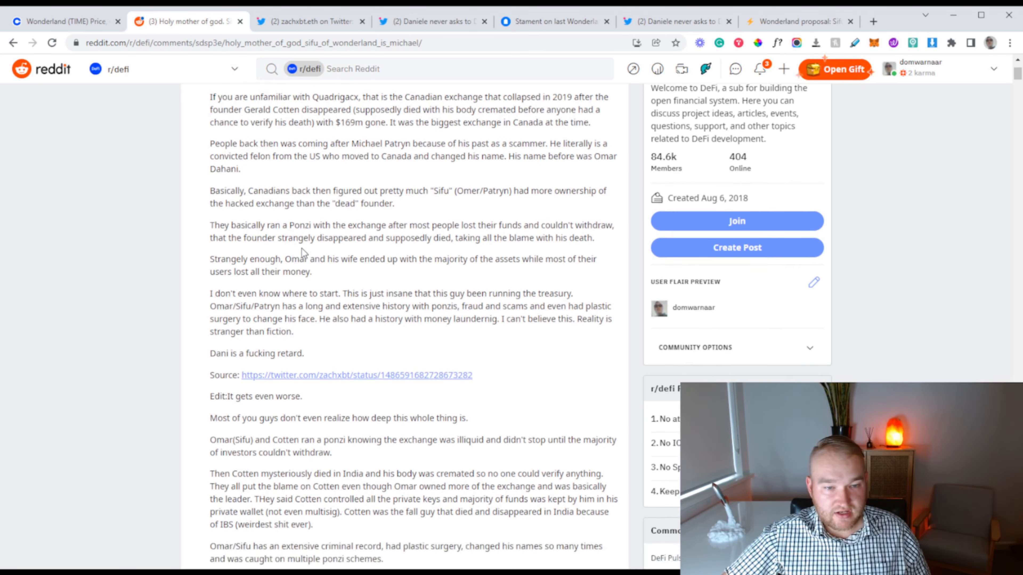
pyautogui.scroll(-3)
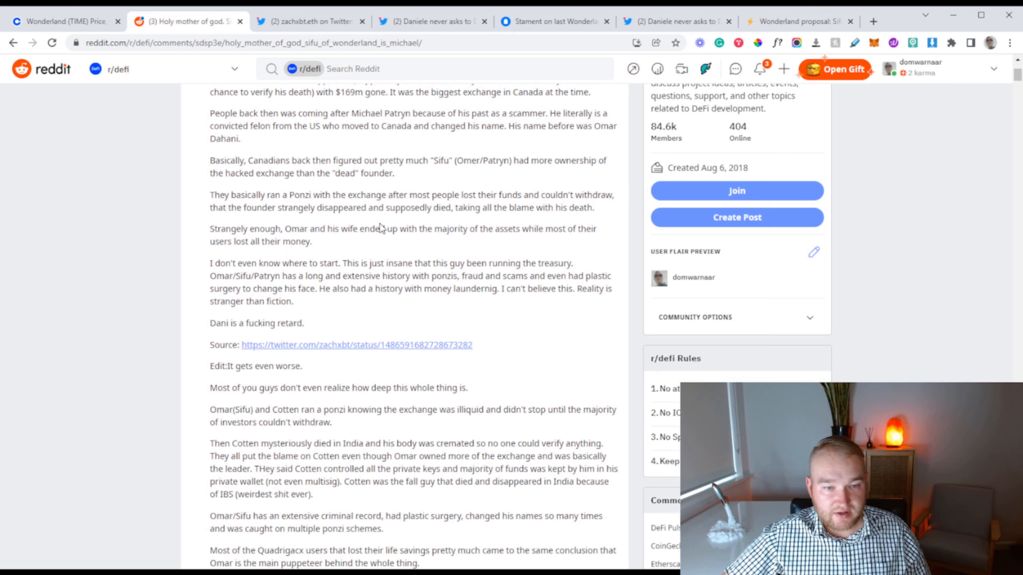
pyautogui.moveTo(411, 224)
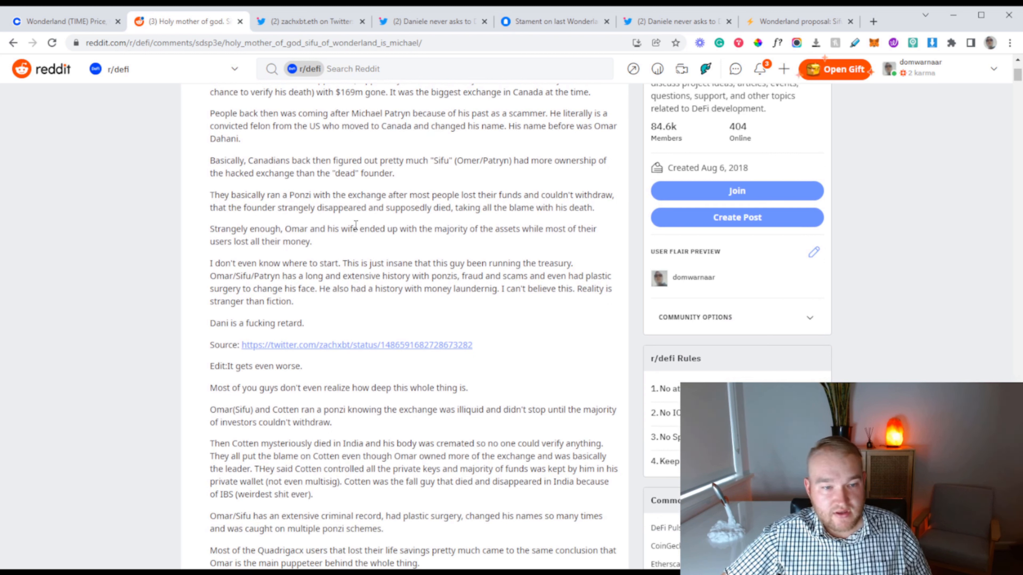
pyautogui.moveTo(411, 220)
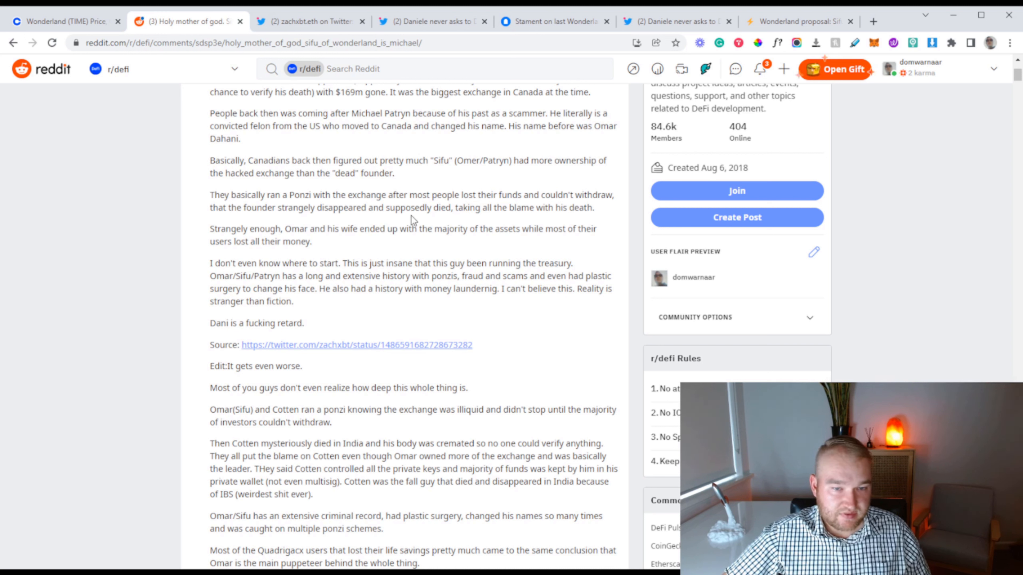
pyautogui.moveTo(350, 255)
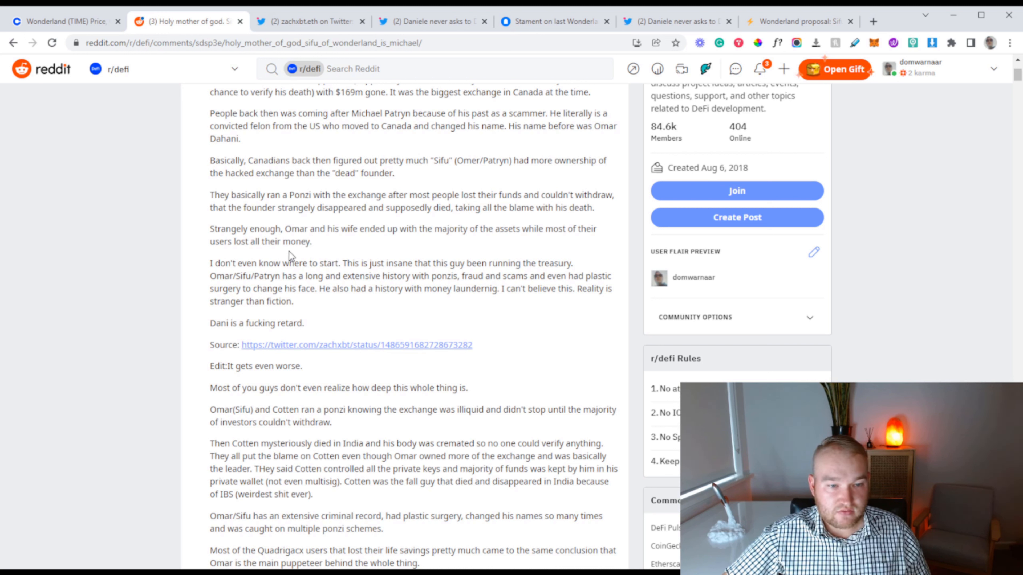
pyautogui.scroll(-3)
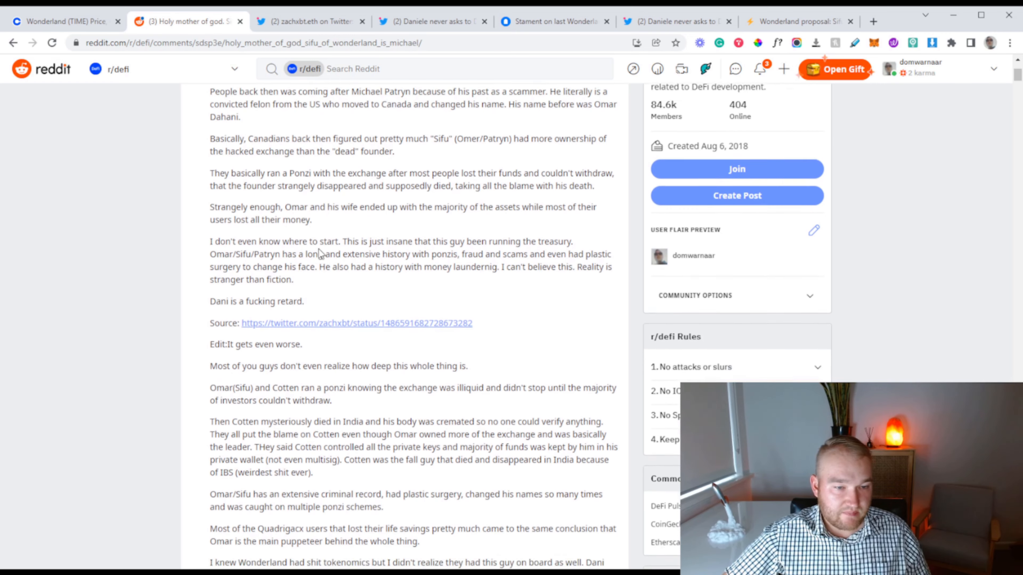
pyautogui.scroll(-3)
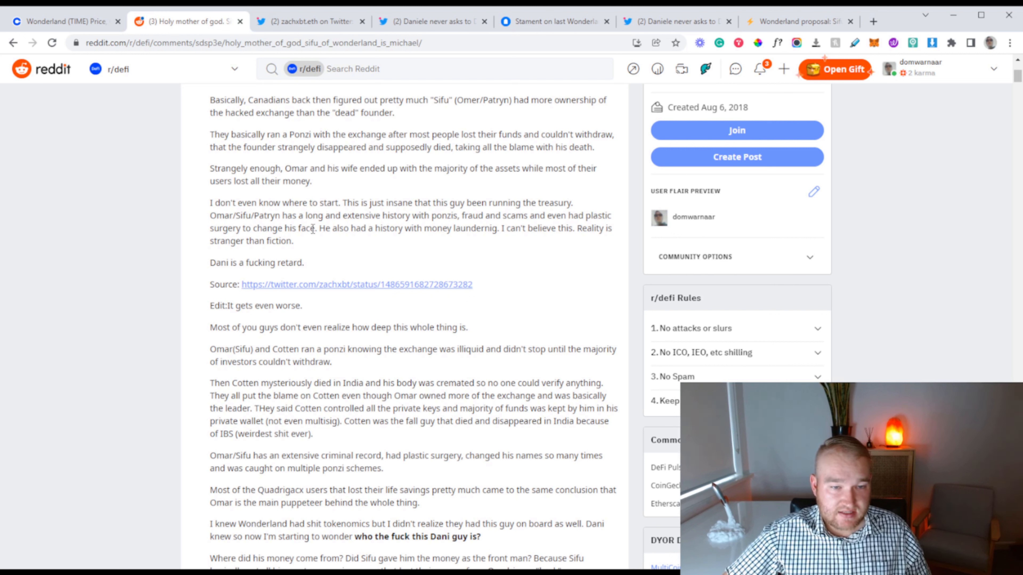
pyautogui.moveTo(516, 241)
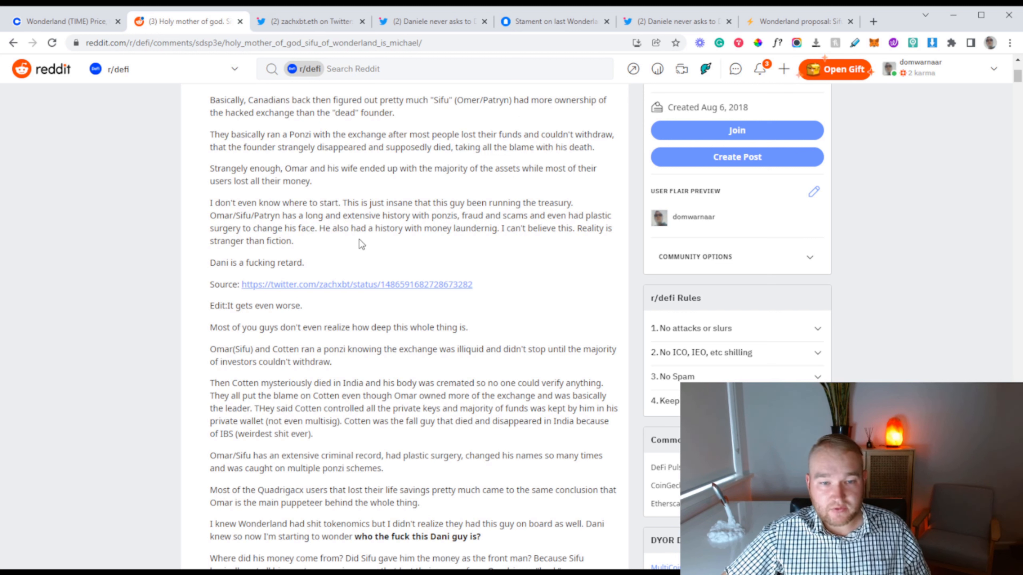
pyautogui.moveTo(498, 256)
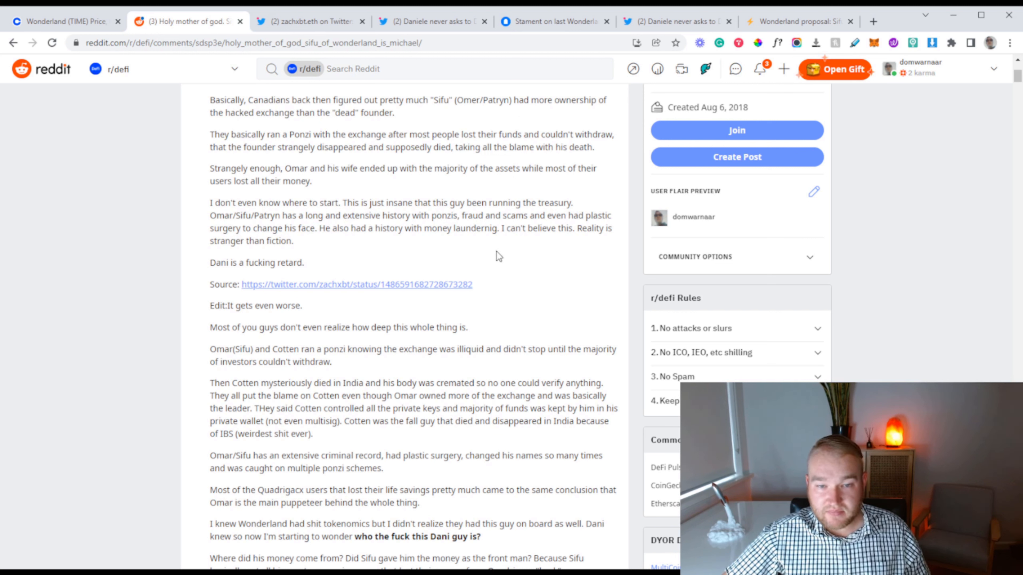
pyautogui.moveTo(357, 266)
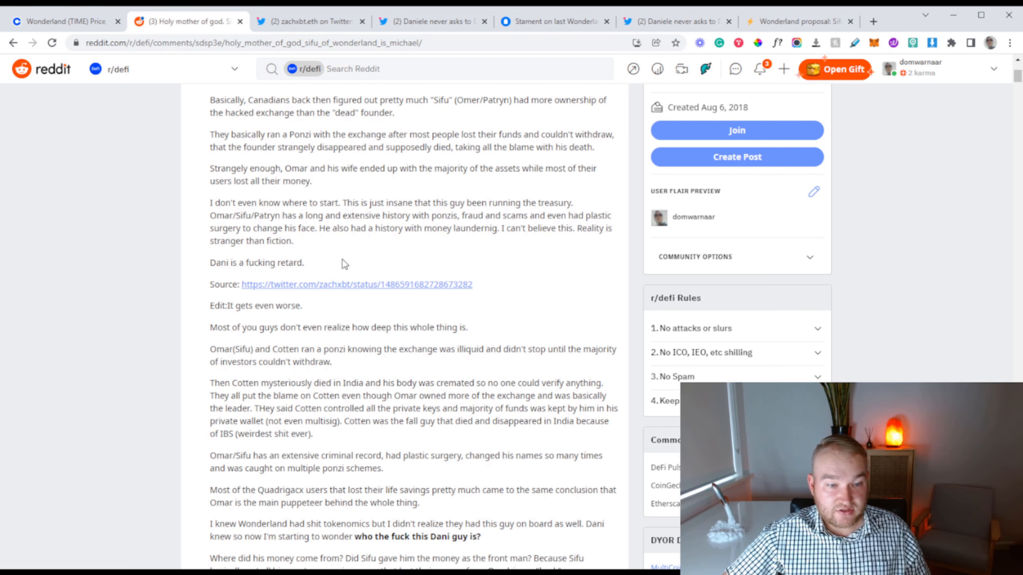
pyautogui.scroll(3)
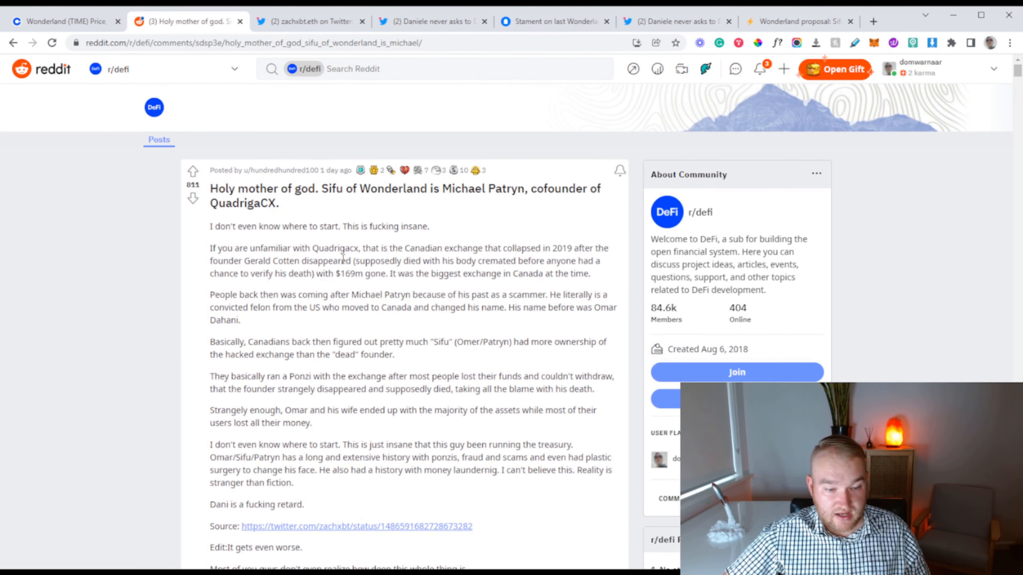
pyautogui.tripleClick(256, 504)
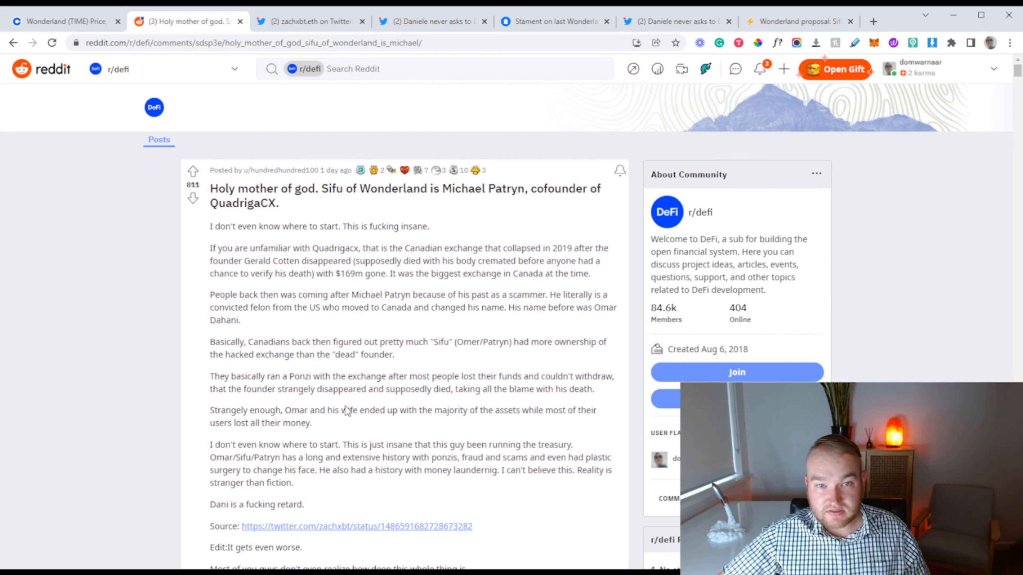
pyautogui.moveTo(365, 293)
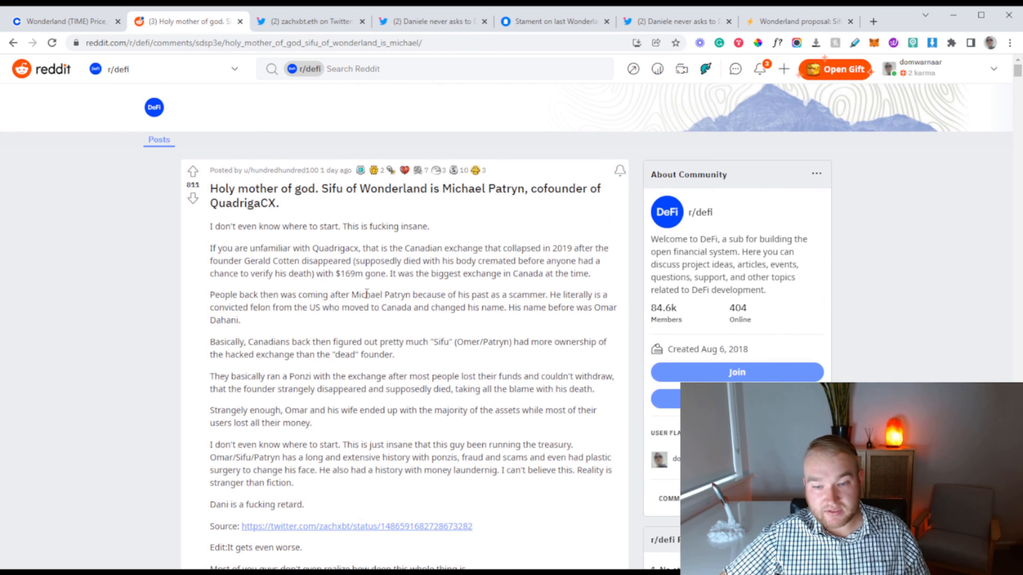
pyautogui.click(307, 21)
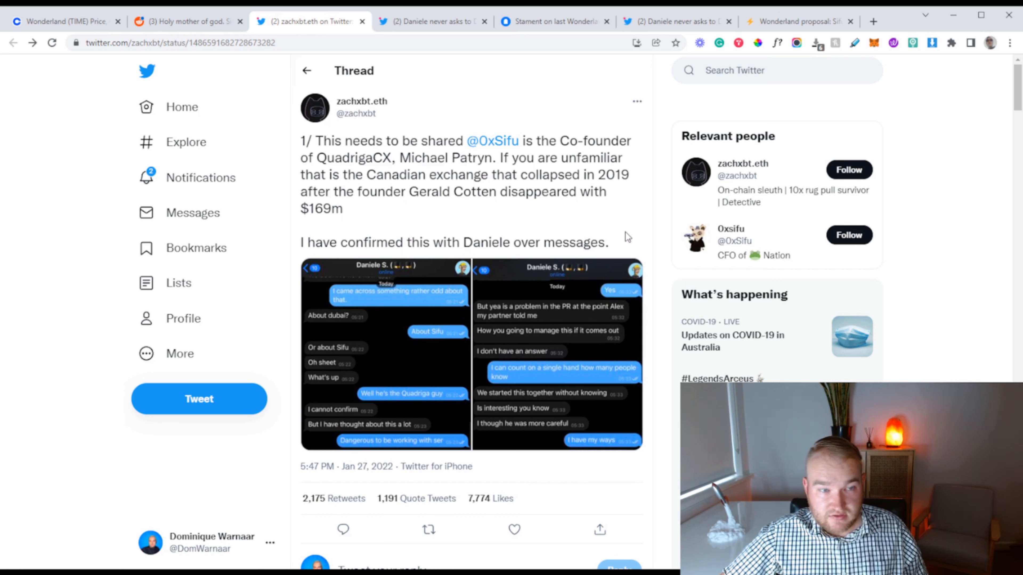
pyautogui.moveTo(683, 166)
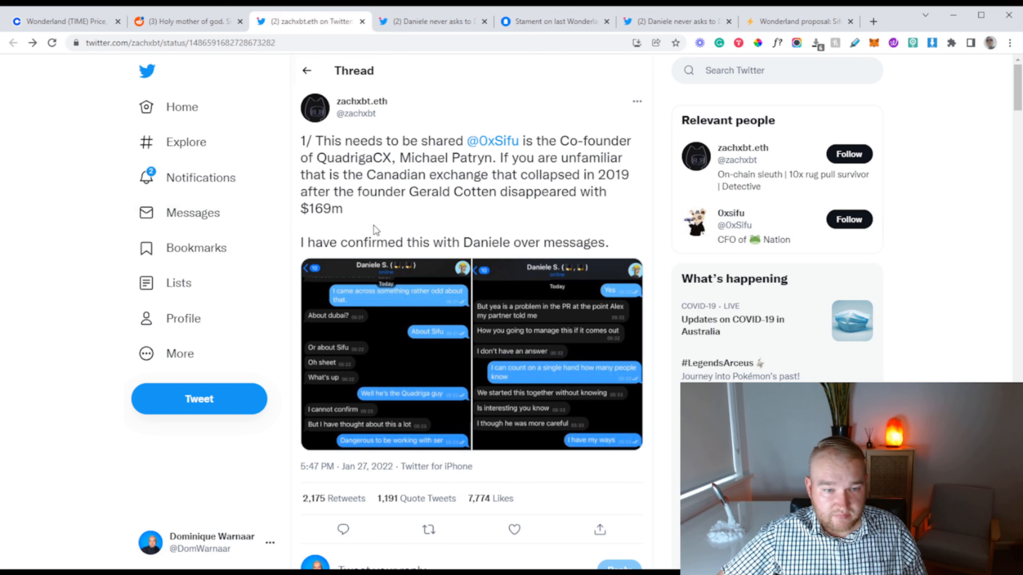
# Step: Close the first chat screenshot and view the second one full-size, showing Daniele admitting a PR problem
pyautogui.scroll(-3)
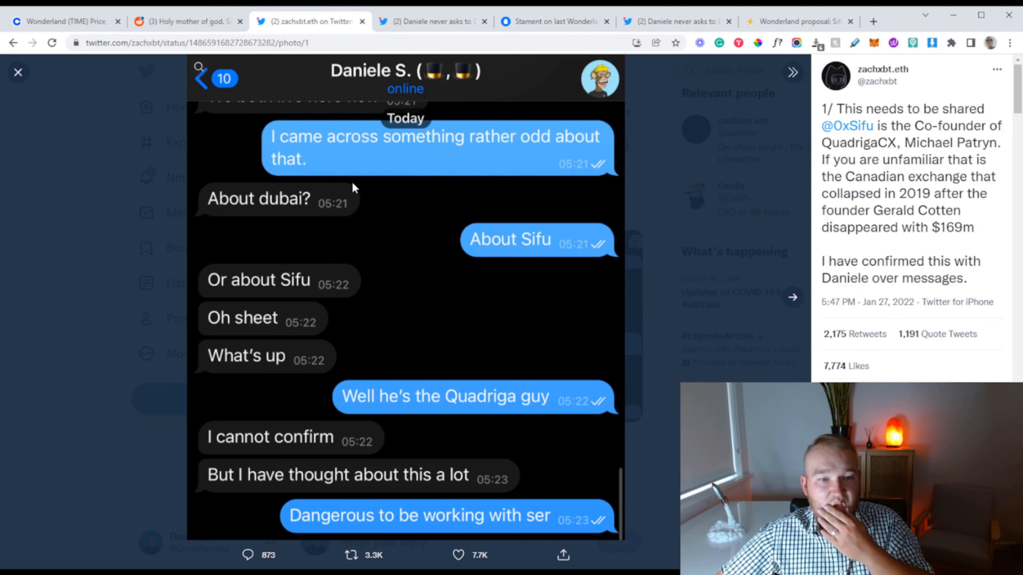
pyautogui.moveTo(514, 153)
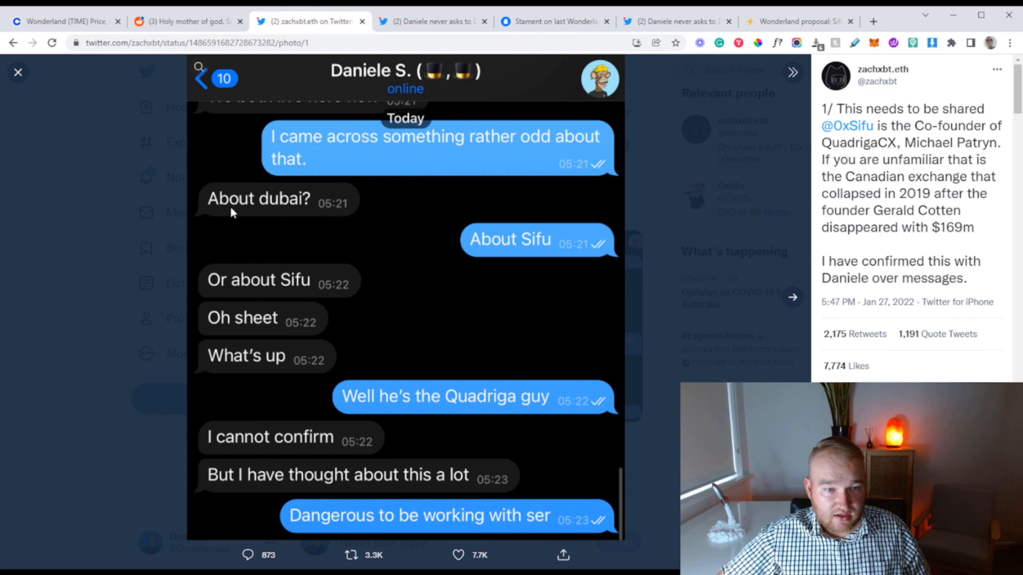
pyautogui.moveTo(285, 305)
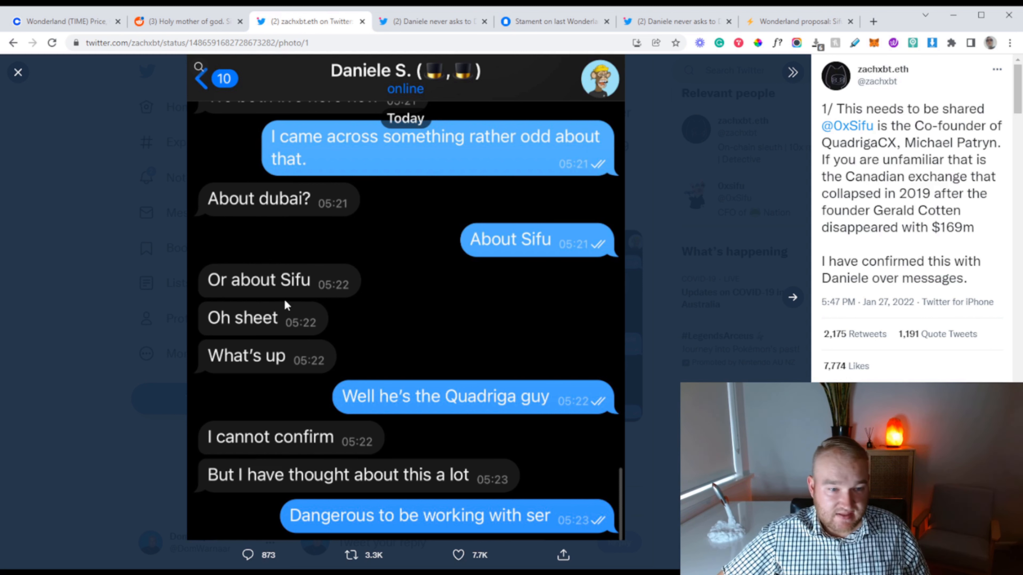
pyautogui.moveTo(227, 303)
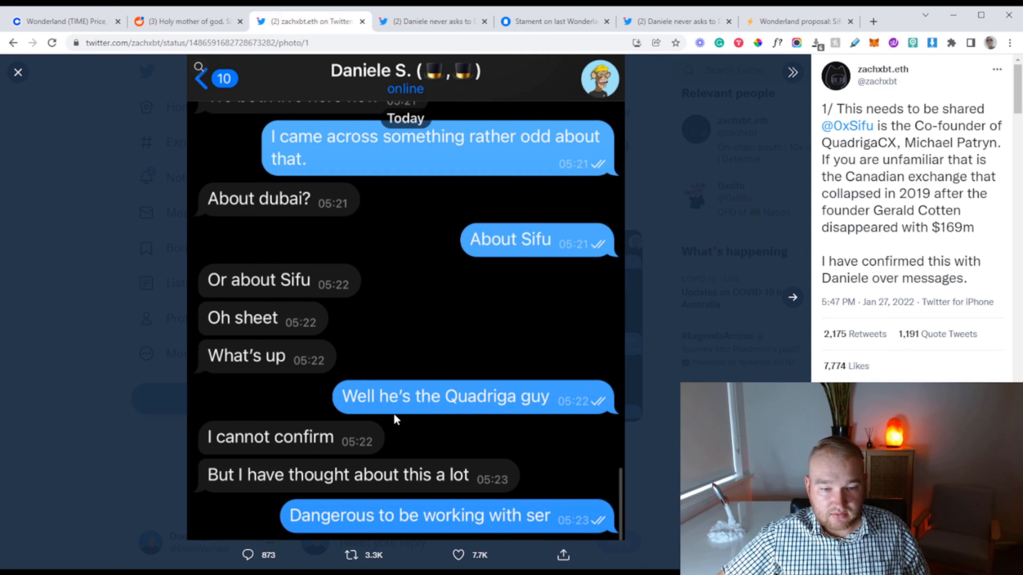
pyautogui.moveTo(230, 453)
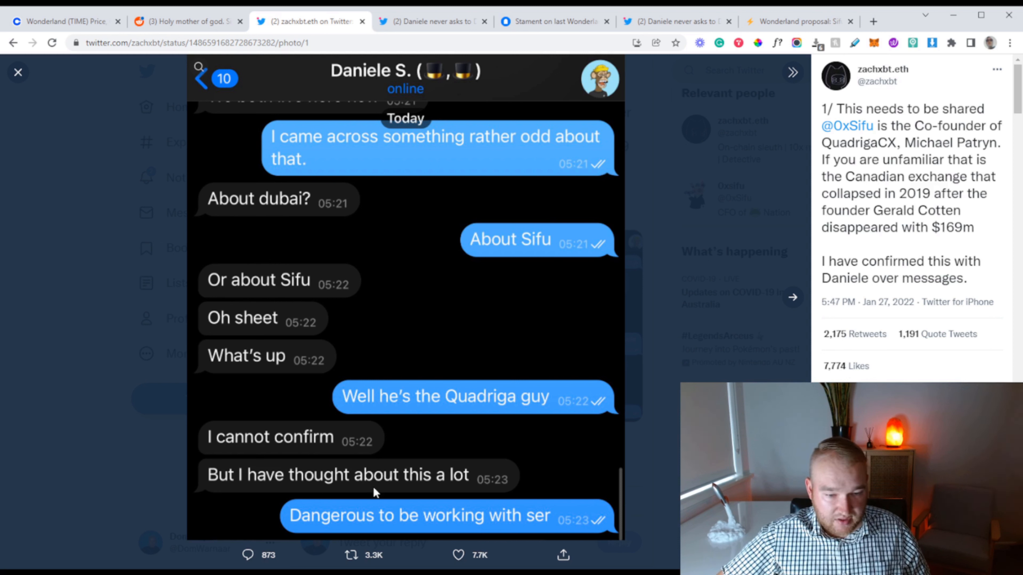
pyautogui.moveTo(584, 532)
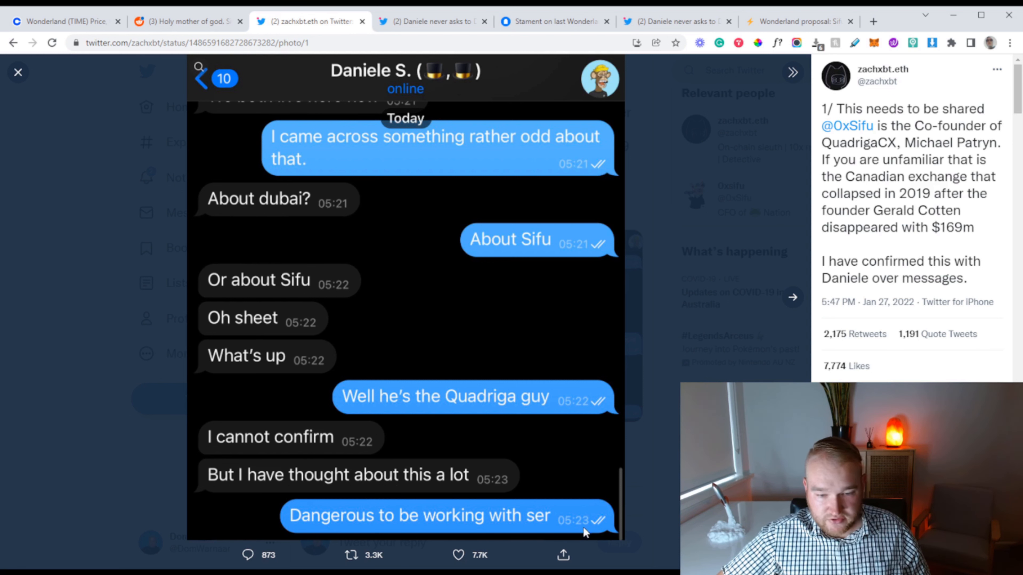
pyautogui.click(18, 72)
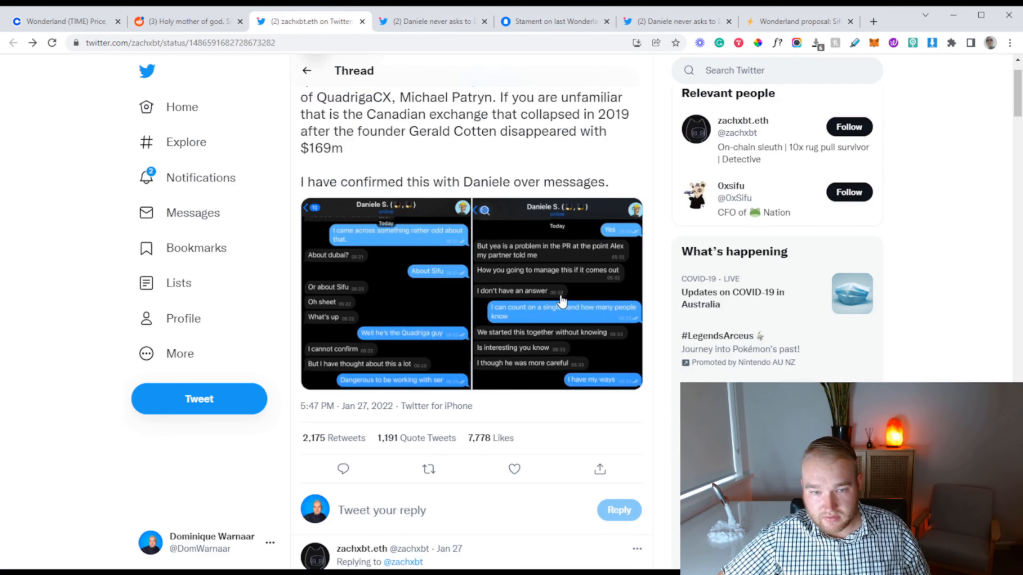
pyautogui.click(556, 293)
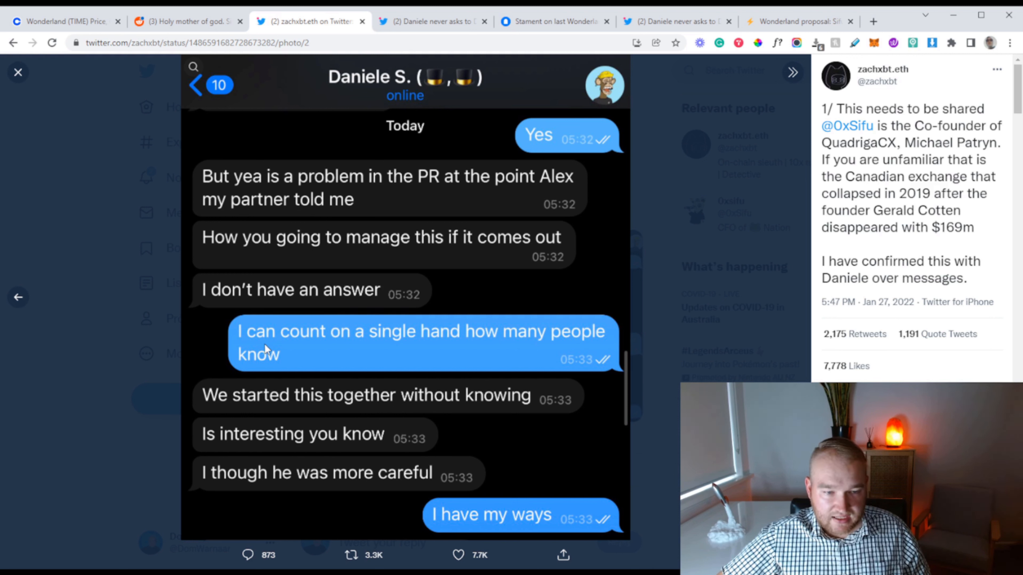
pyautogui.moveTo(235, 403)
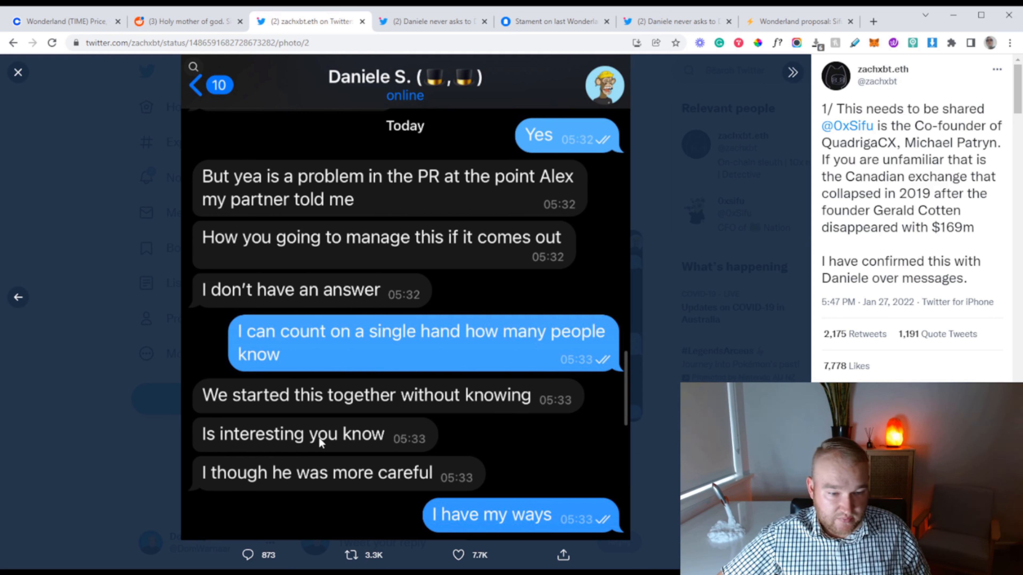
pyautogui.moveTo(205, 494)
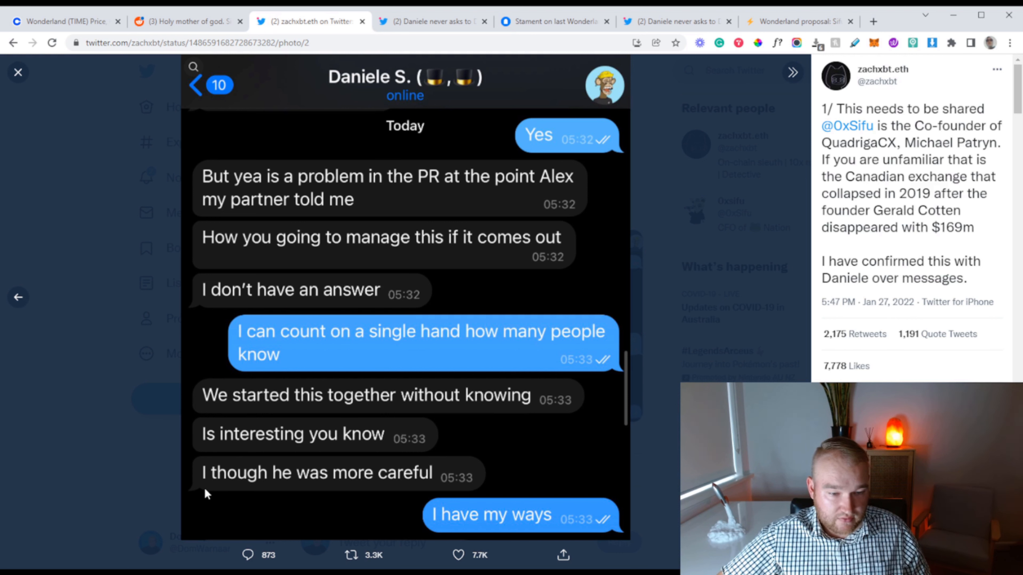
pyautogui.moveTo(320, 491)
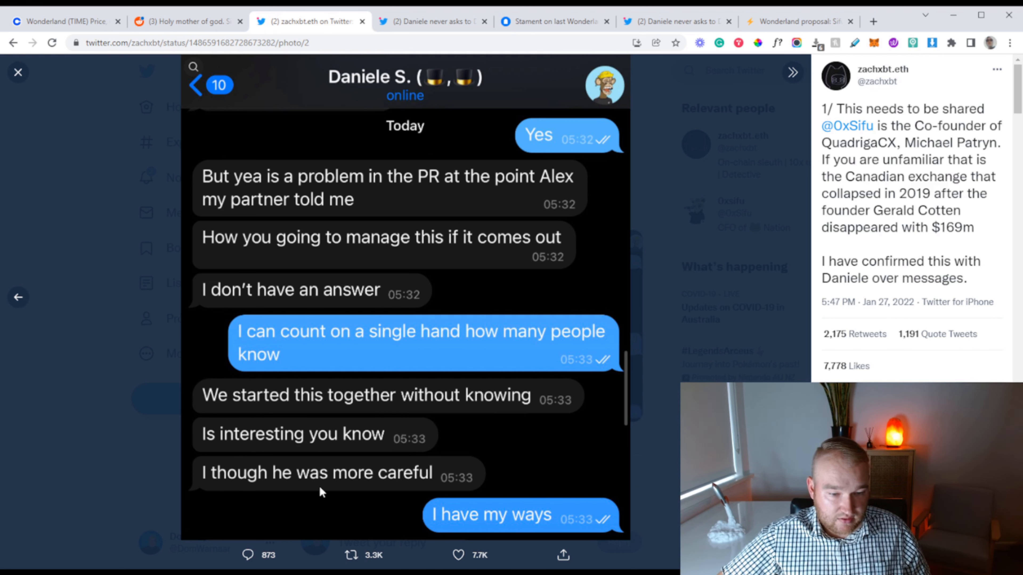
pyautogui.moveTo(630, 282)
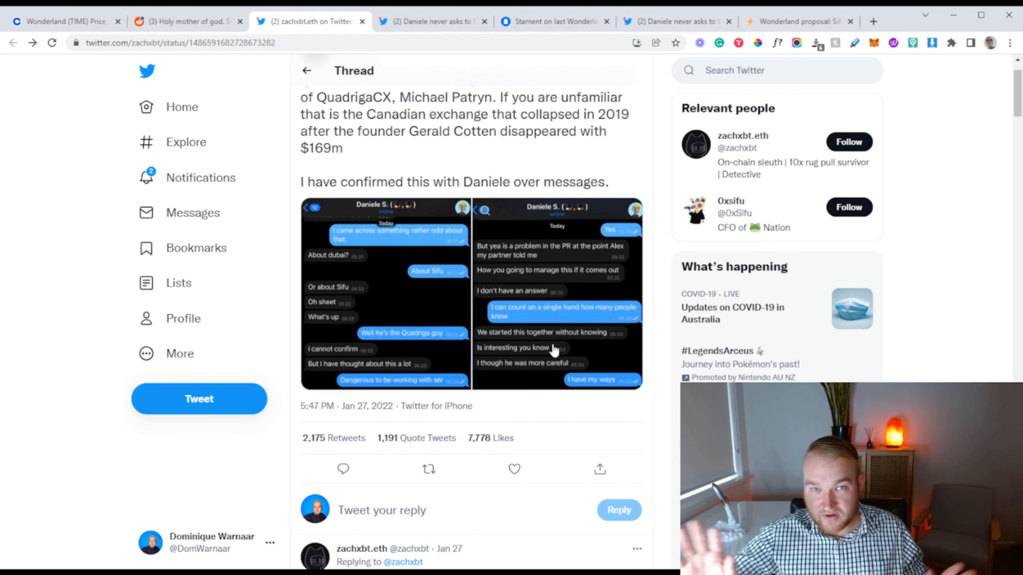
# Step: Scroll down the thread to tweet 2/ about Patryn's identity-theft ring and its Telegram screenshot
pyautogui.scroll(-3)
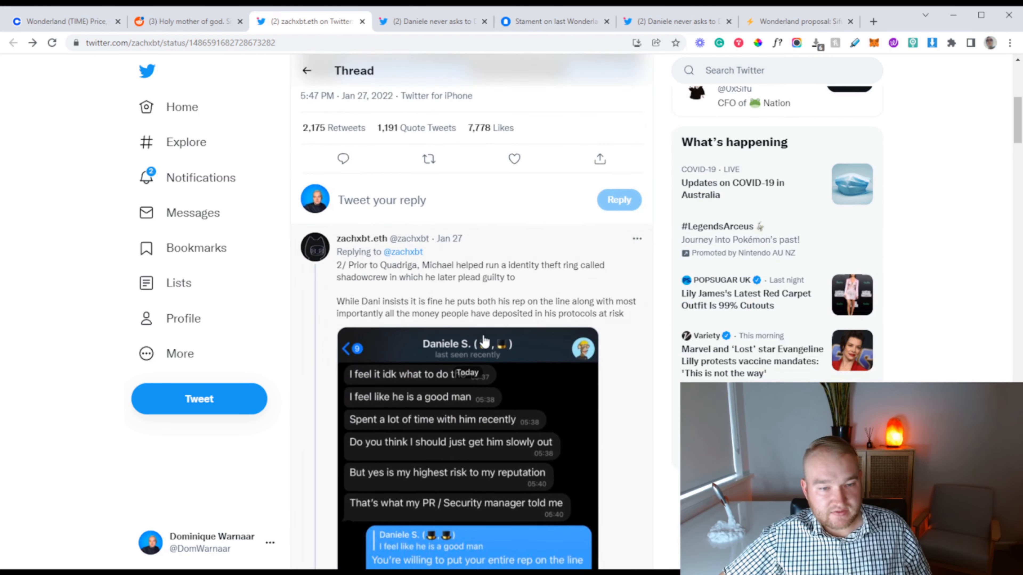
pyautogui.scroll(-3)
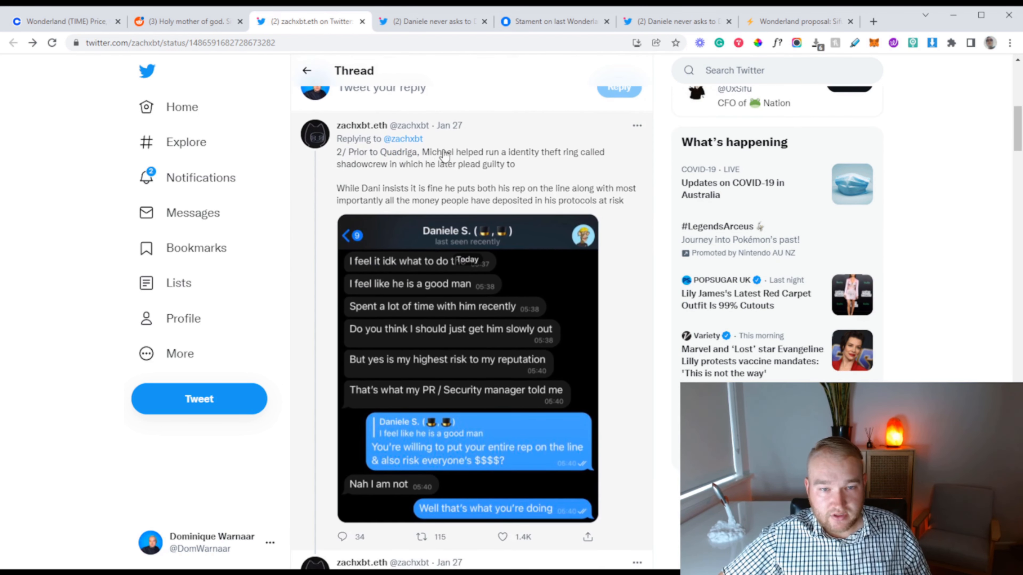
pyautogui.moveTo(537, 165)
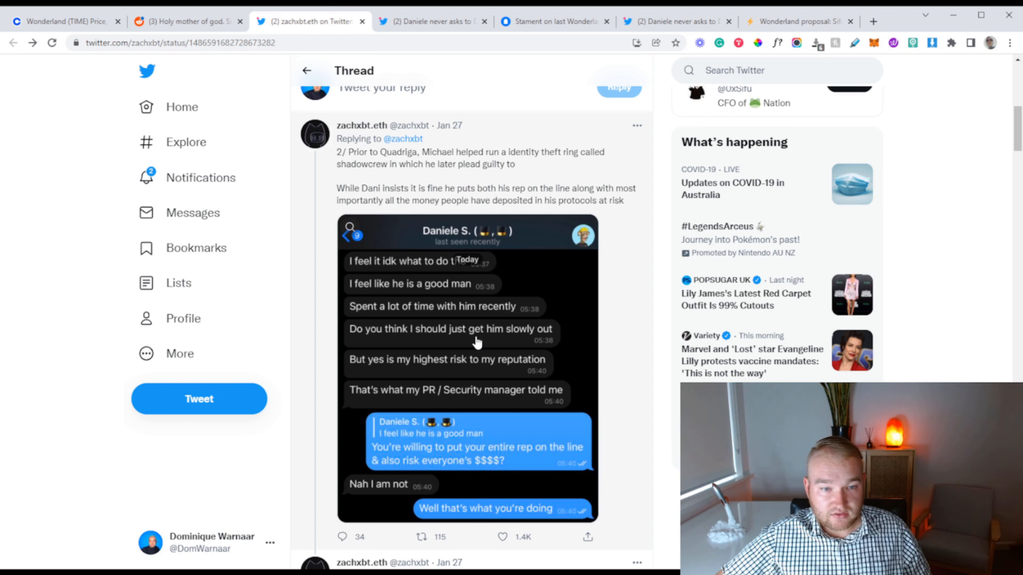
pyautogui.moveTo(508, 200)
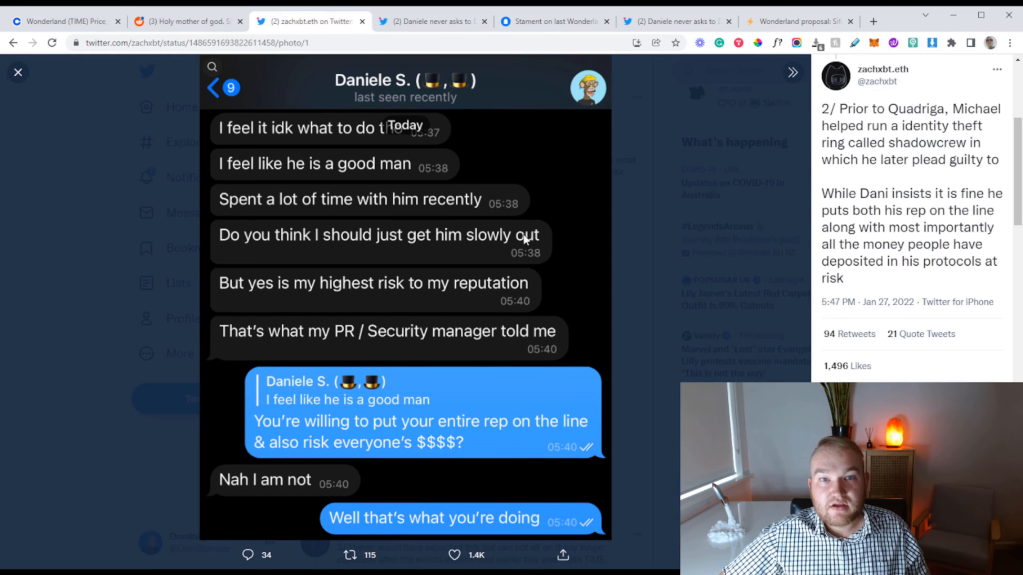
pyautogui.moveTo(235, 143)
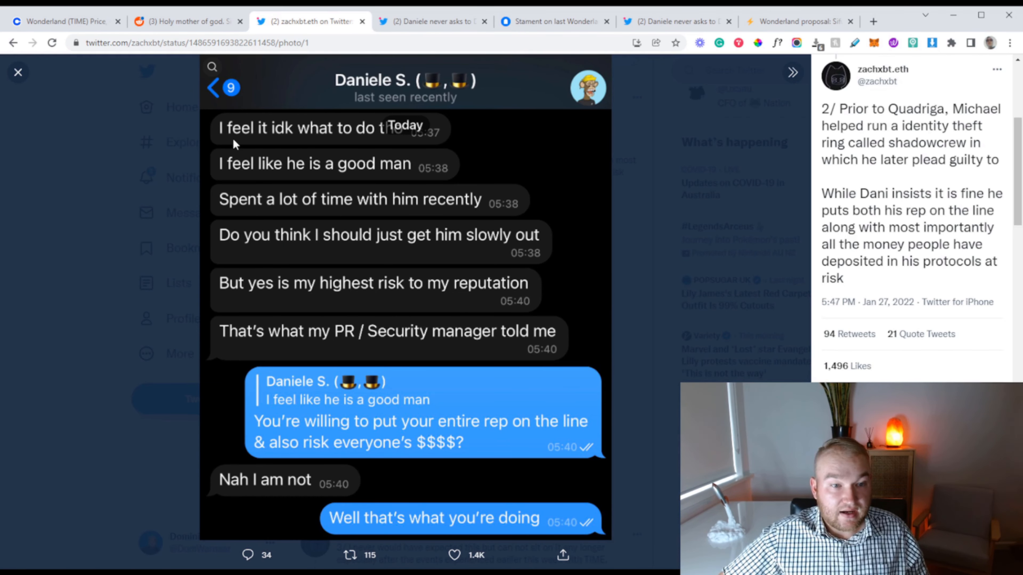
pyautogui.moveTo(324, 140)
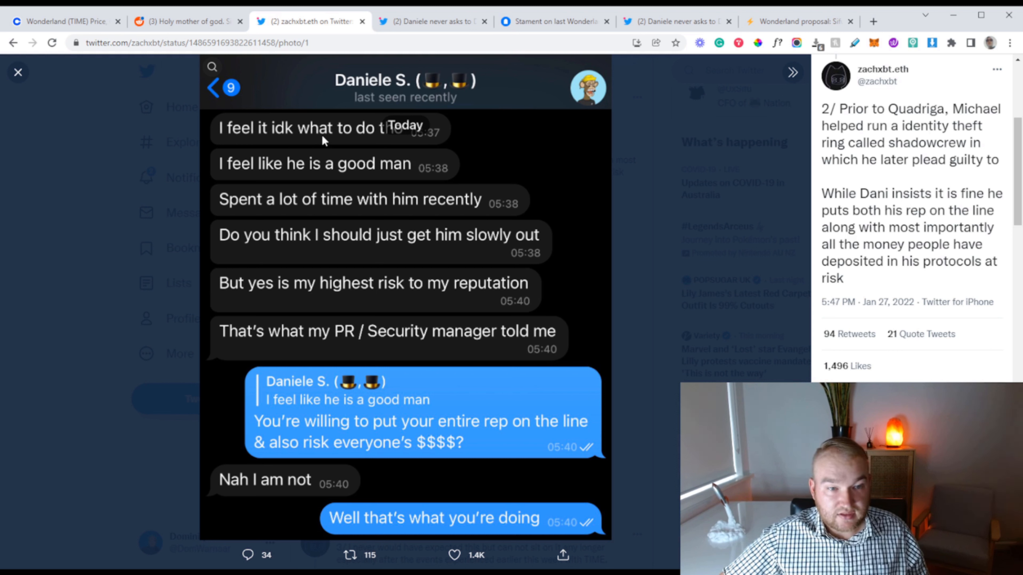
pyautogui.moveTo(379, 125)
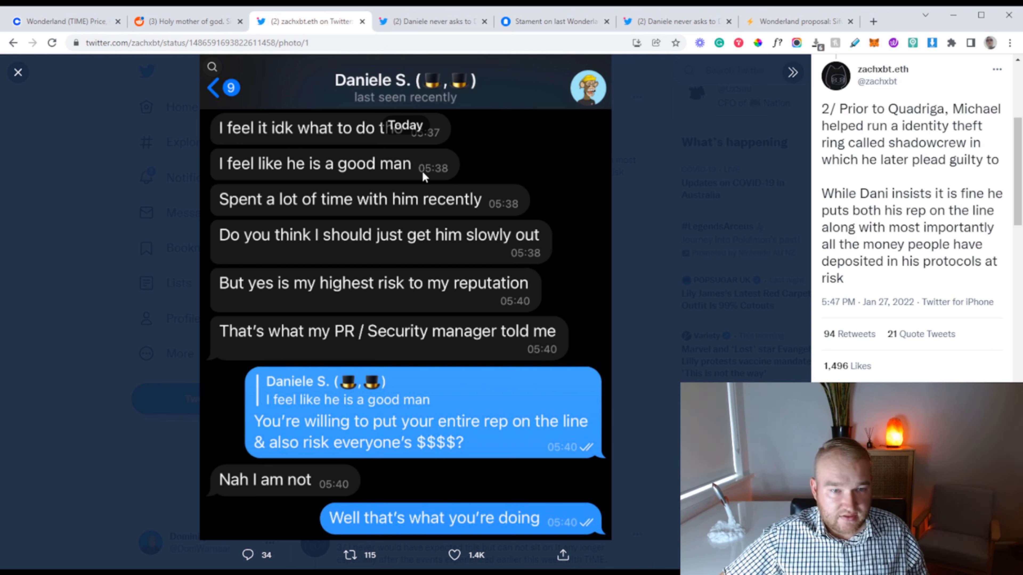
pyautogui.moveTo(253, 253)
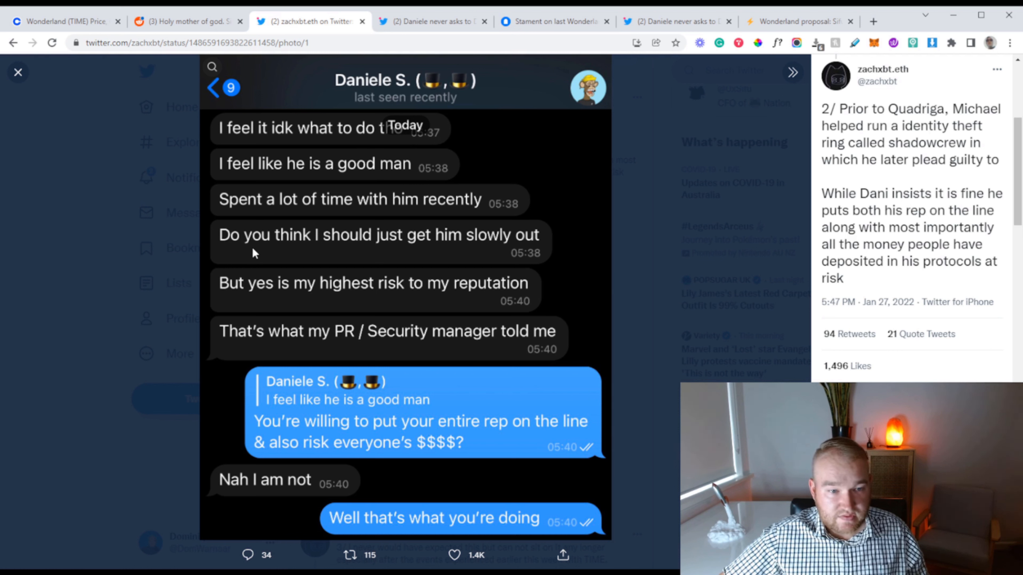
pyautogui.moveTo(529, 249)
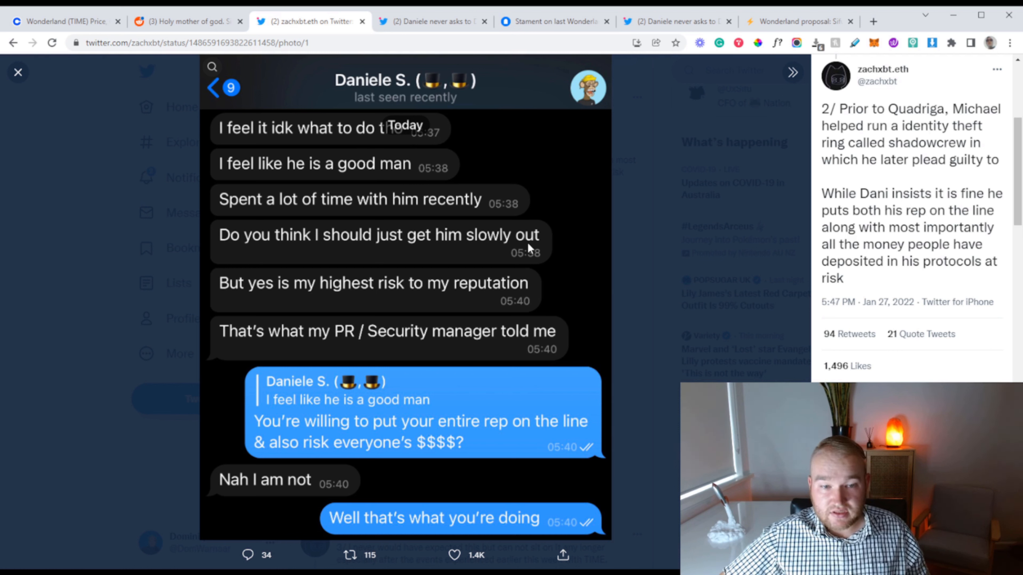
pyautogui.moveTo(276, 299)
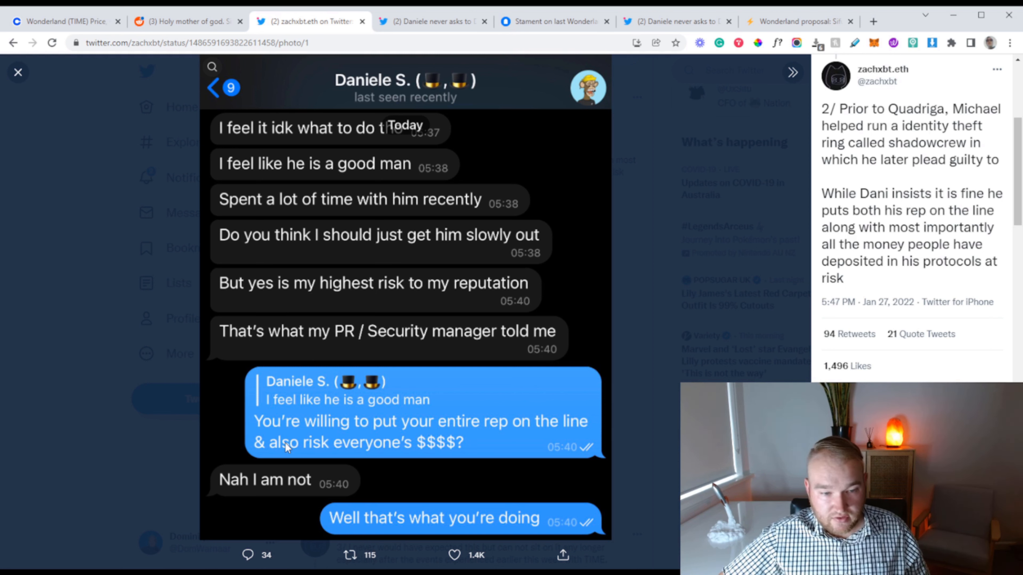
pyautogui.moveTo(540, 440)
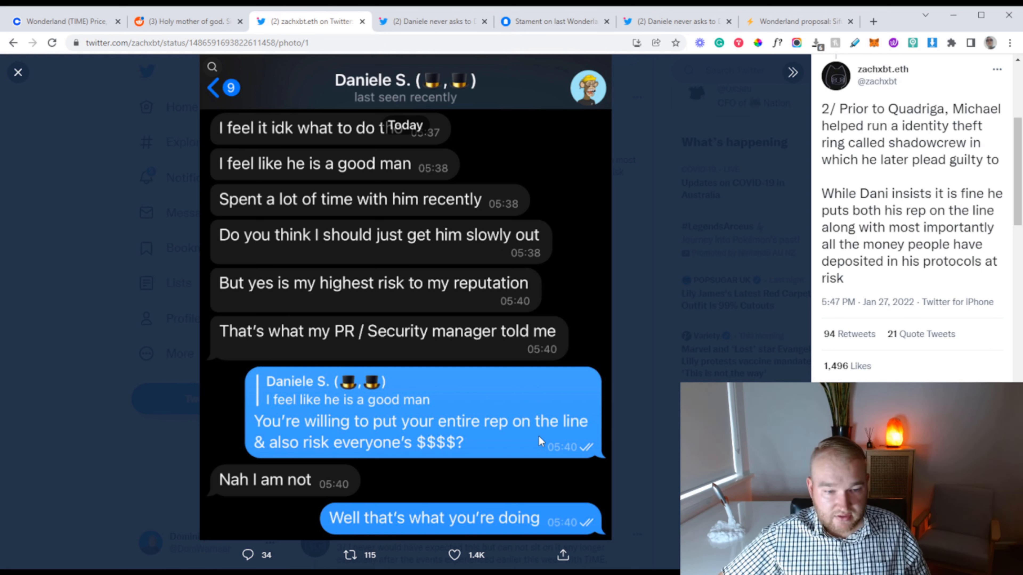
pyautogui.moveTo(422, 456)
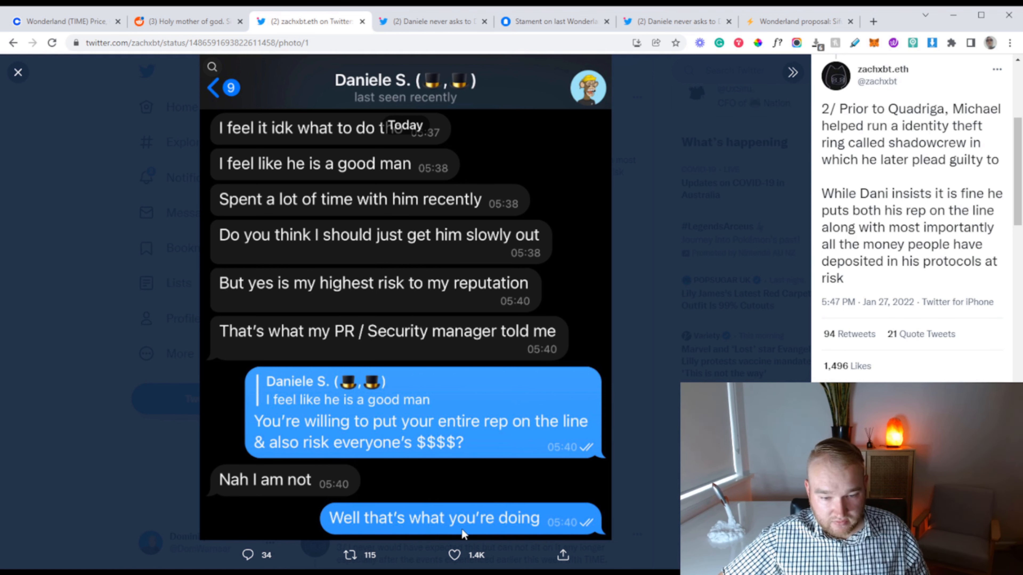
# Step: Close the screenshot, read further down the zachxbt thread, then switch to Daniele's thread defending 0xSifu
pyautogui.click(19, 72)
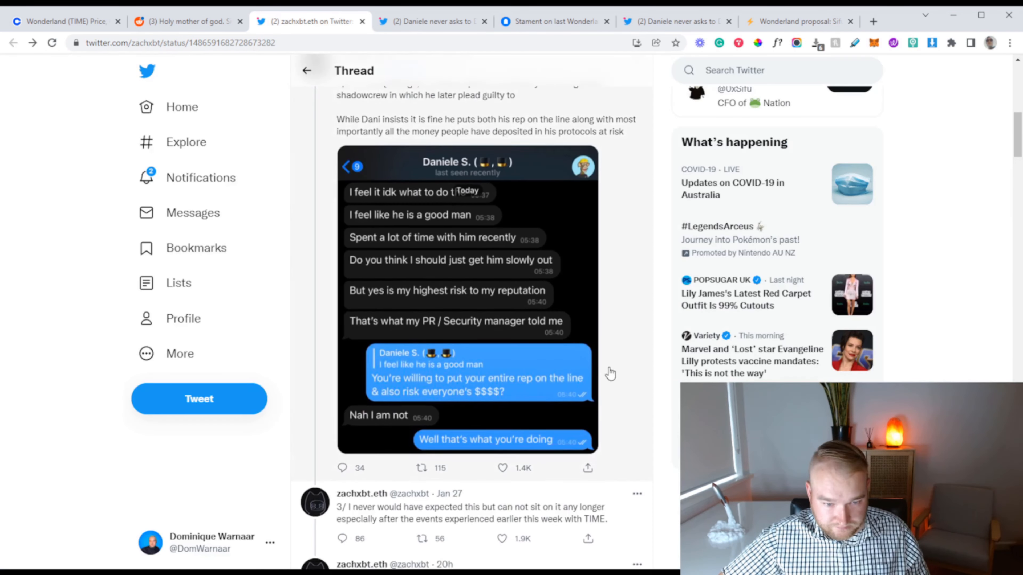
pyautogui.scroll(-3)
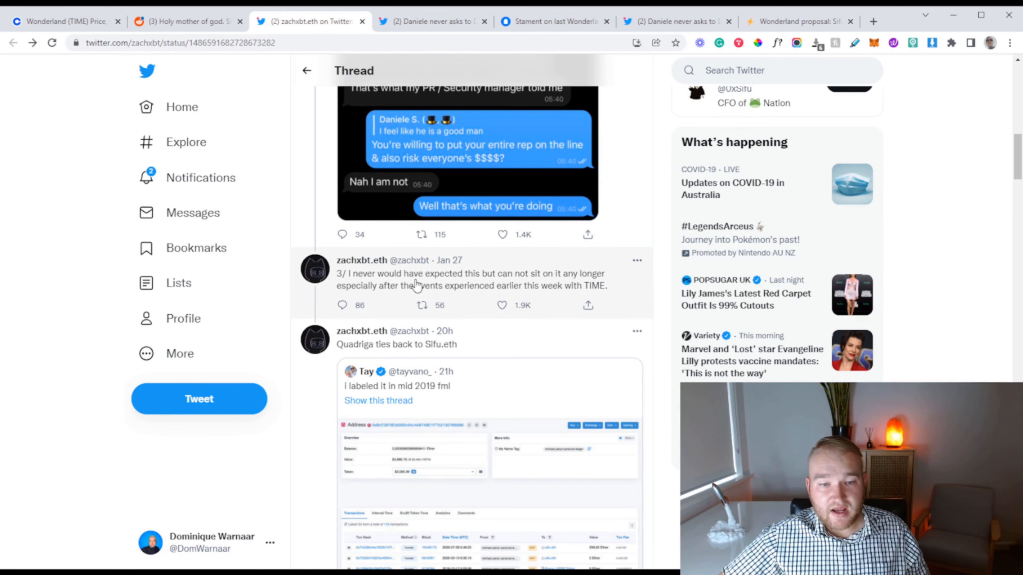
pyautogui.moveTo(467, 286)
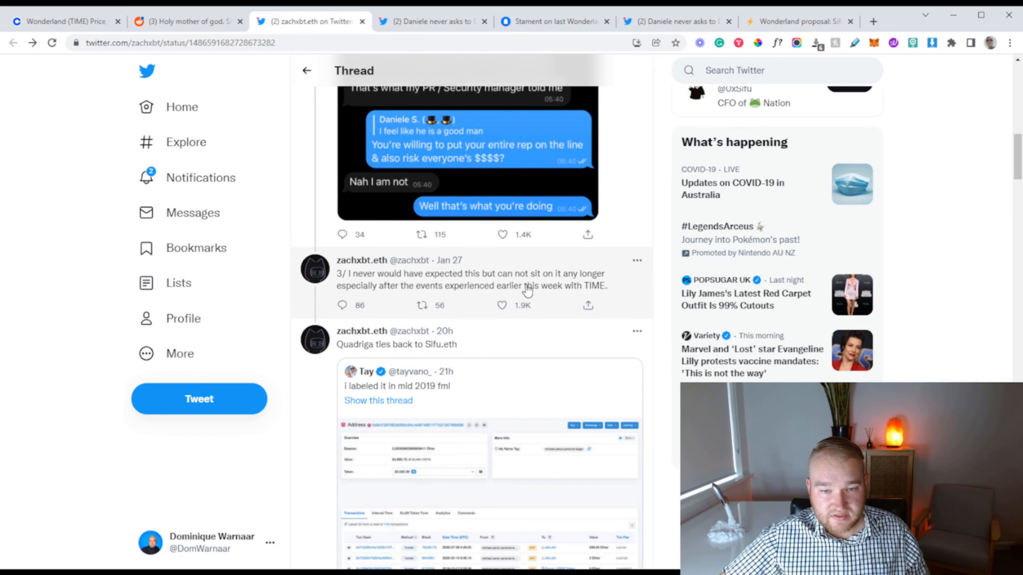
pyautogui.moveTo(551, 297)
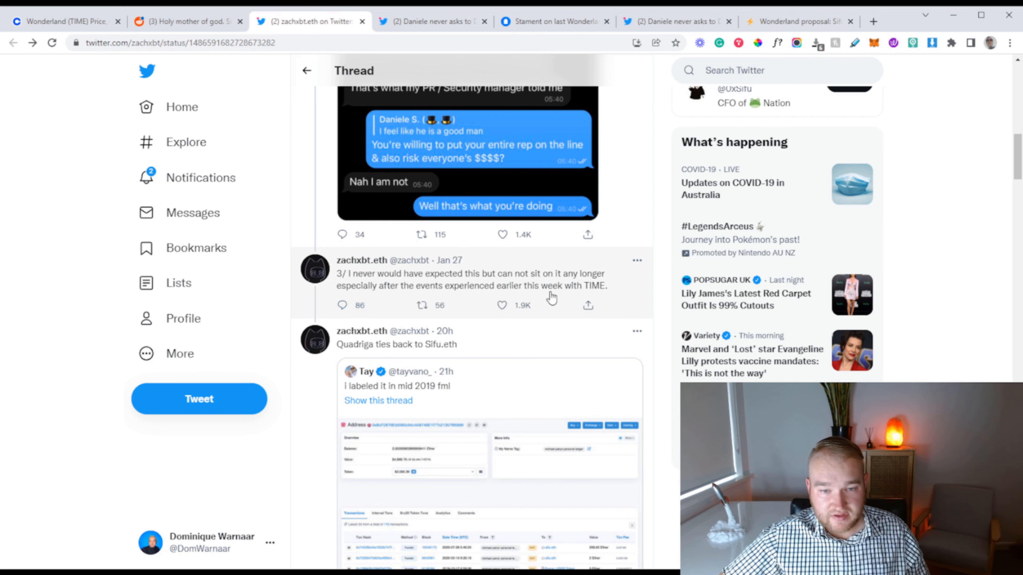
pyautogui.scroll(-3)
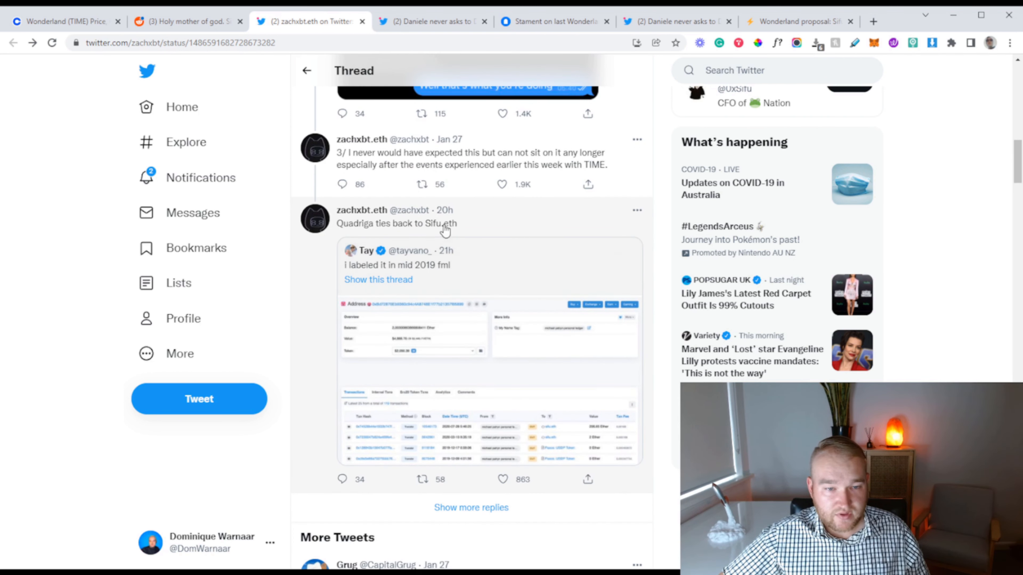
pyautogui.moveTo(430, 242)
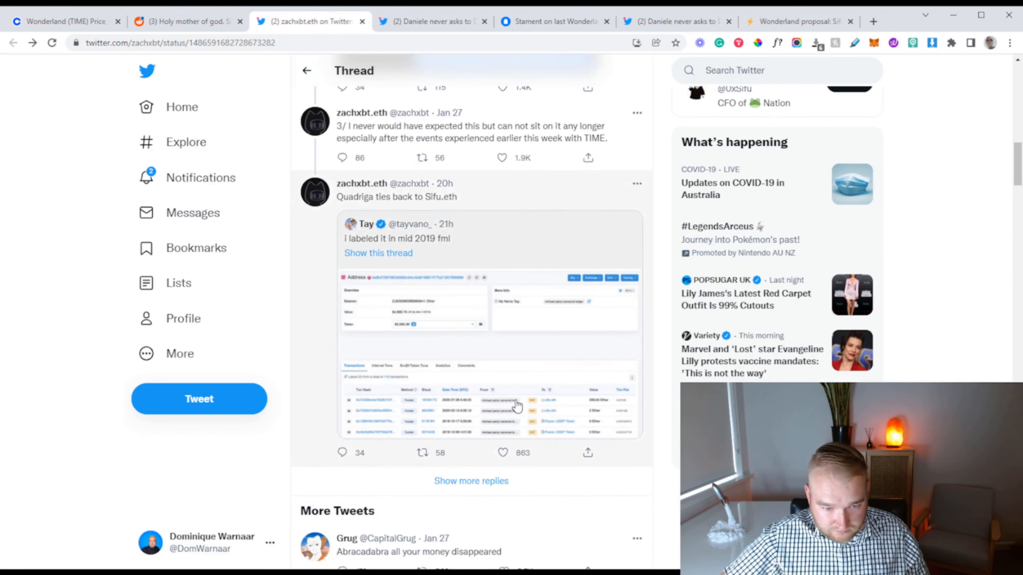
pyautogui.scroll(-3)
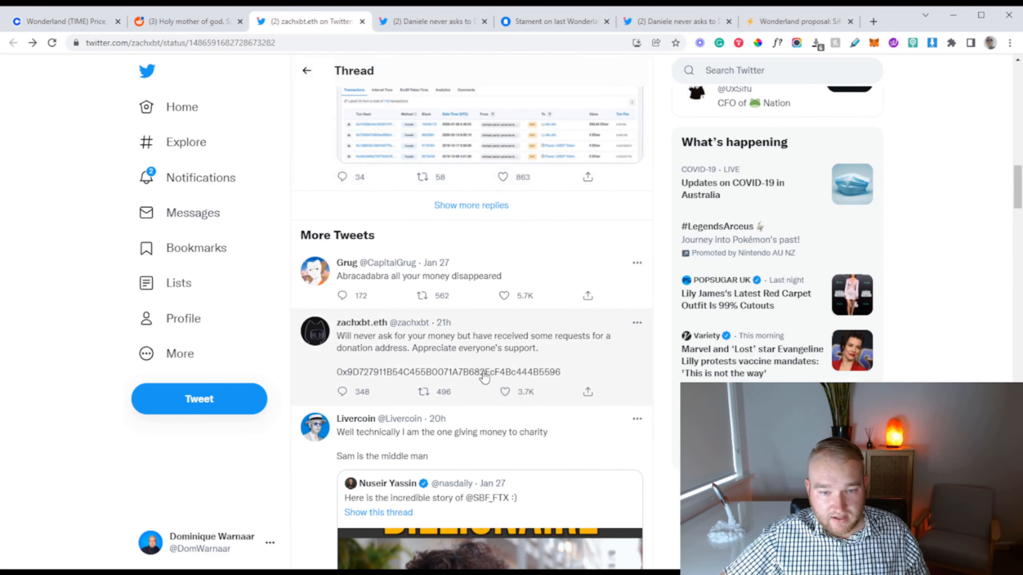
pyautogui.click(431, 20)
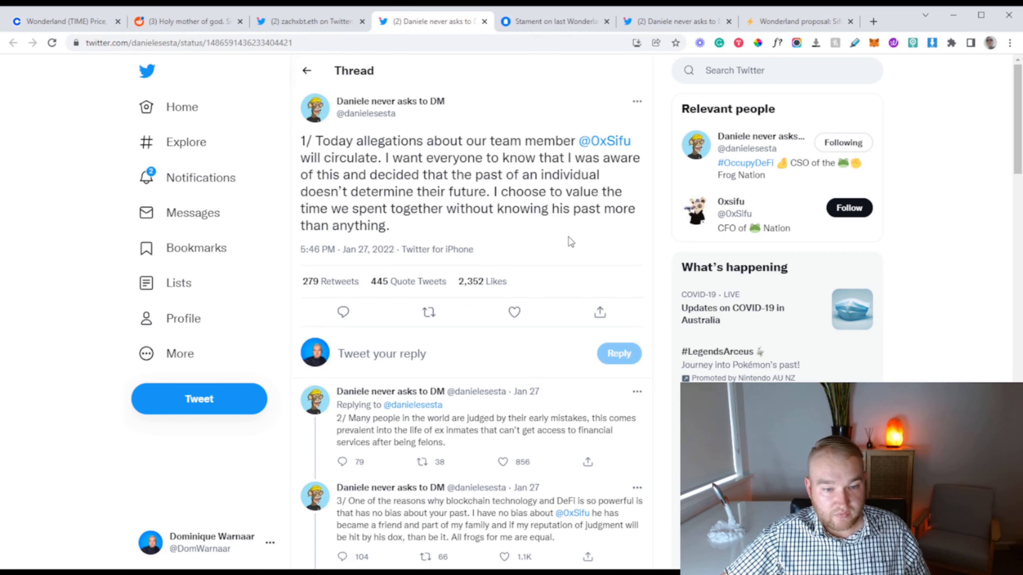
pyautogui.scroll(-3)
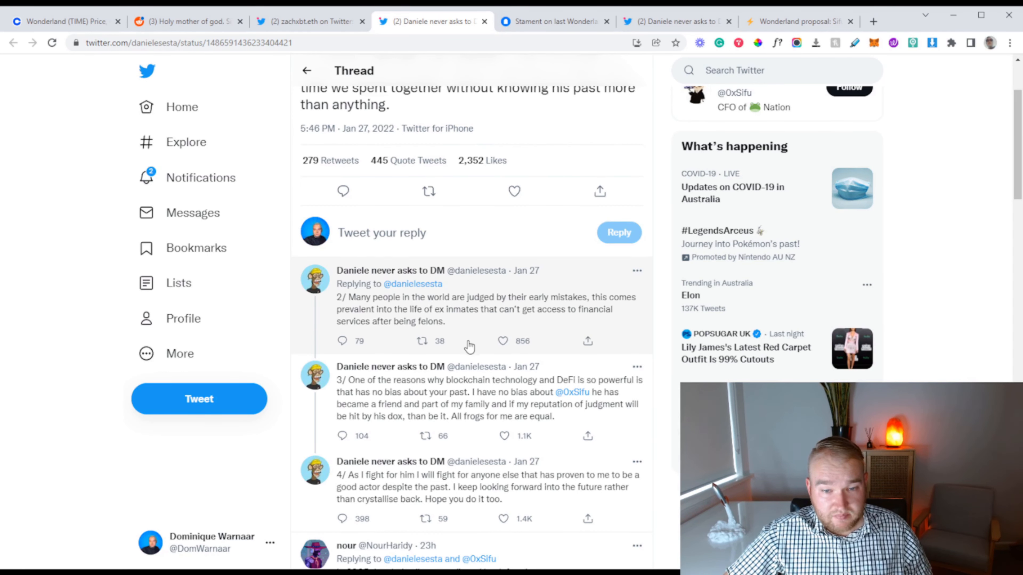
pyautogui.moveTo(662, 396)
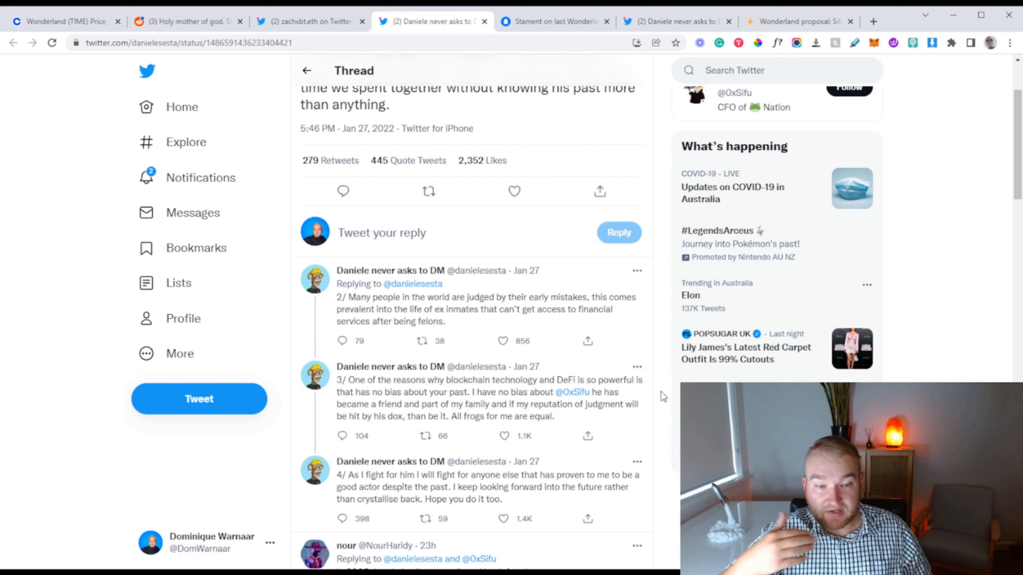
pyautogui.moveTo(651, 399)
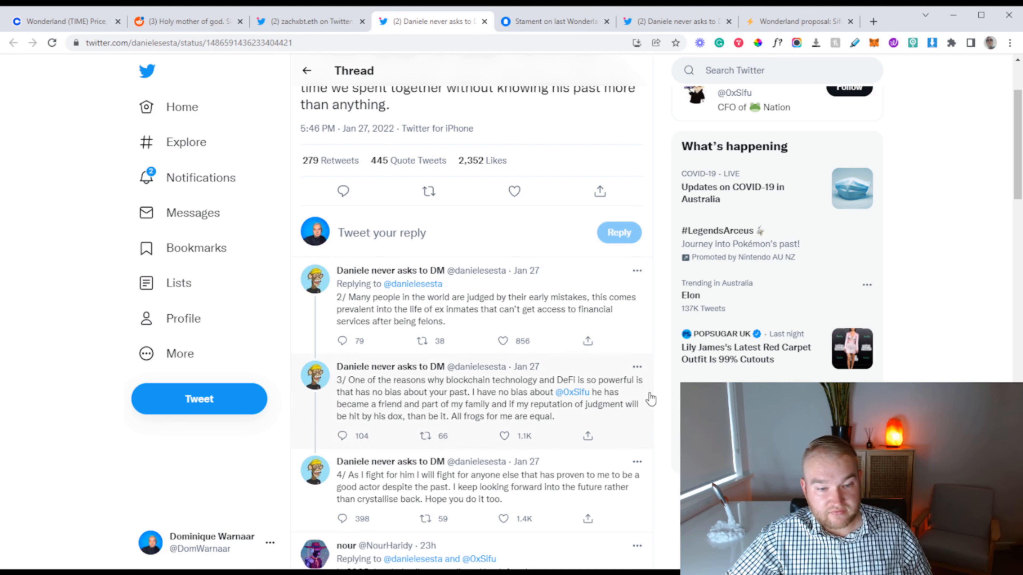
pyautogui.scroll(-3)
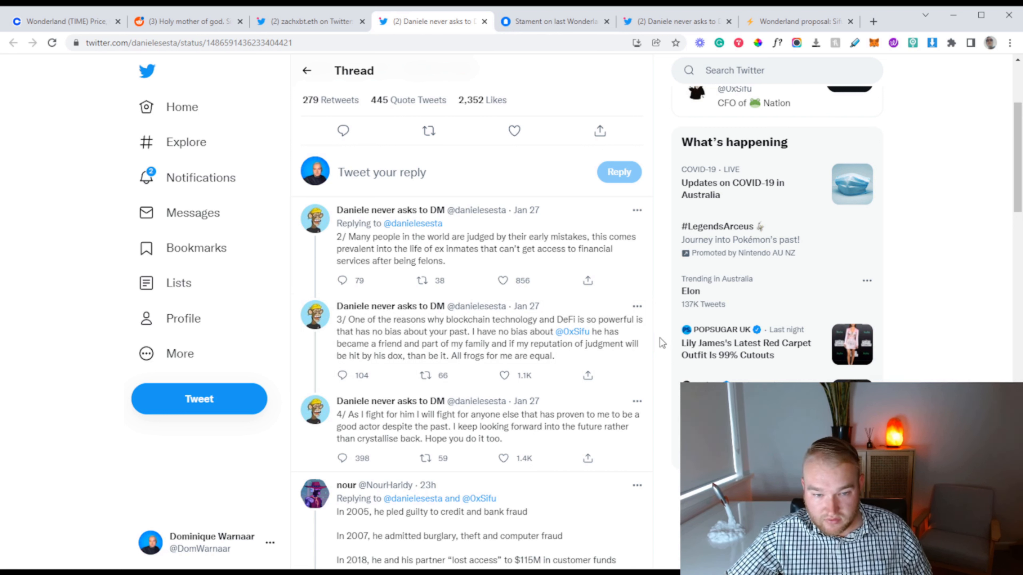
pyautogui.moveTo(631, 346)
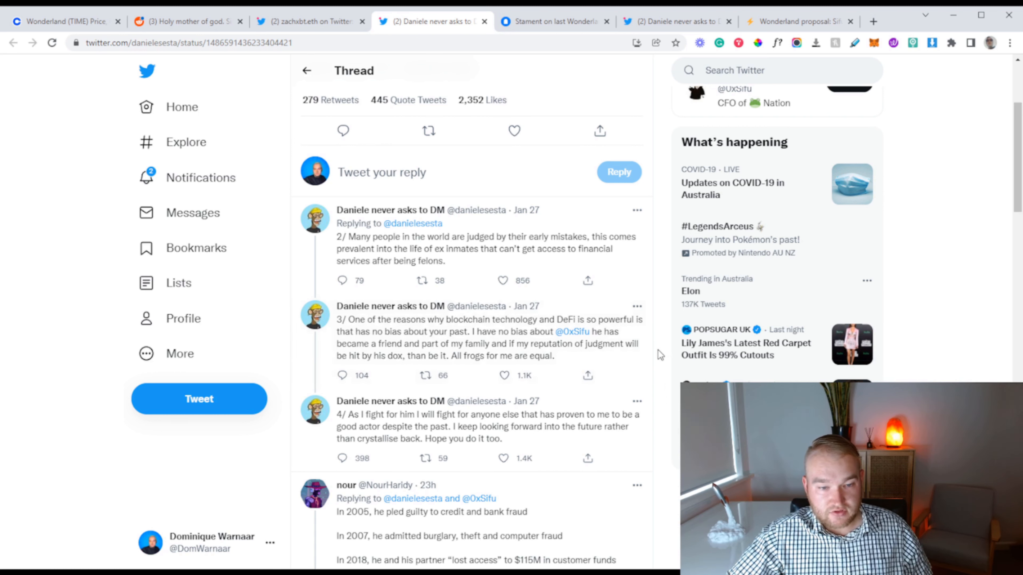
pyautogui.scroll(-3)
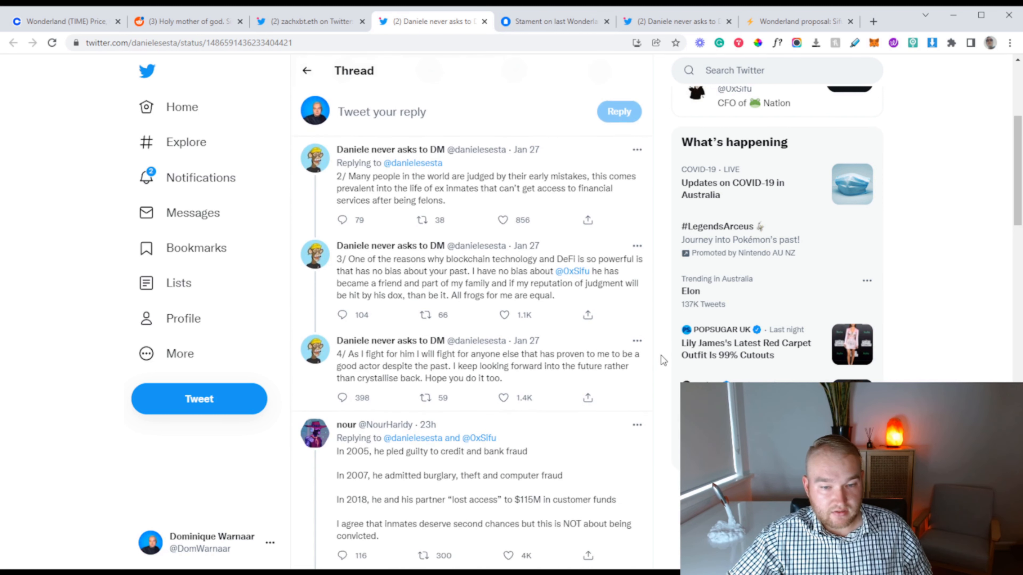
pyautogui.scroll(-3)
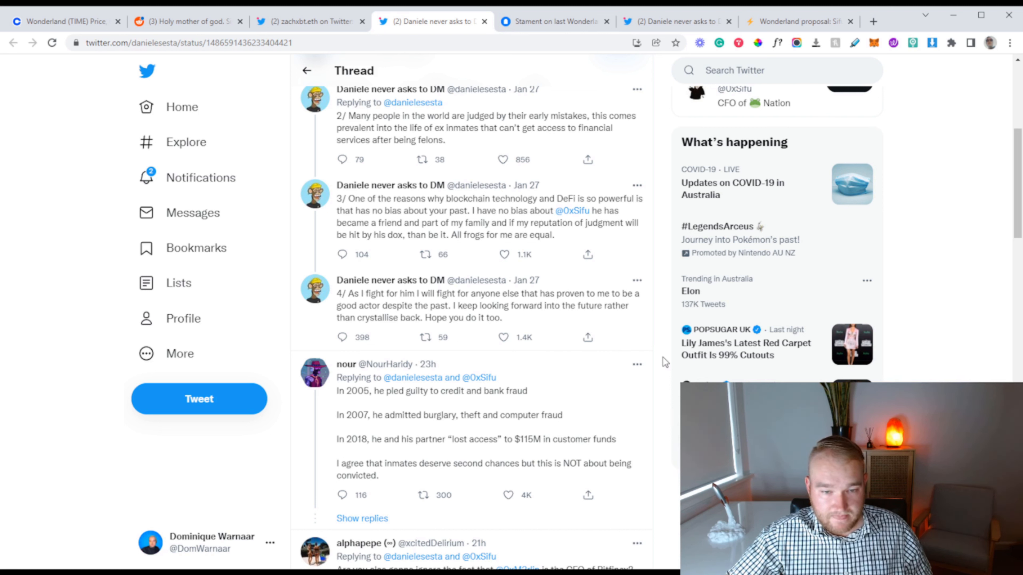
pyautogui.click(553, 20)
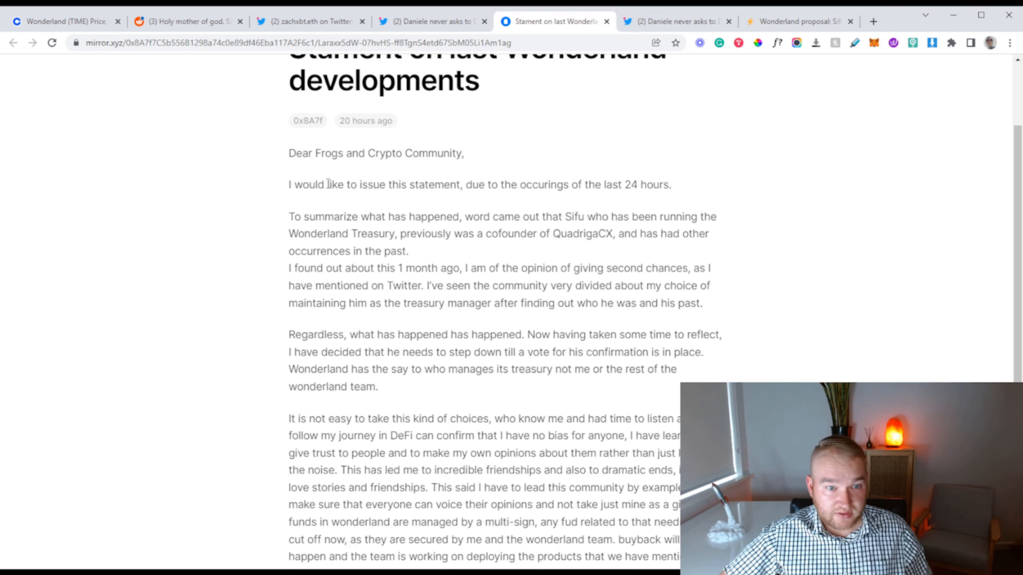
pyautogui.moveTo(512, 196)
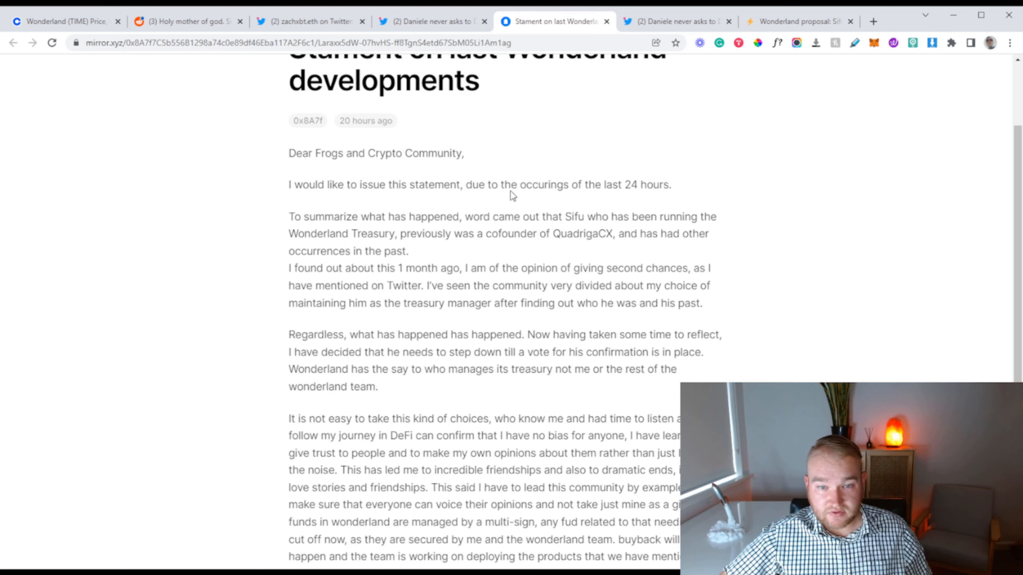
pyautogui.moveTo(428, 221)
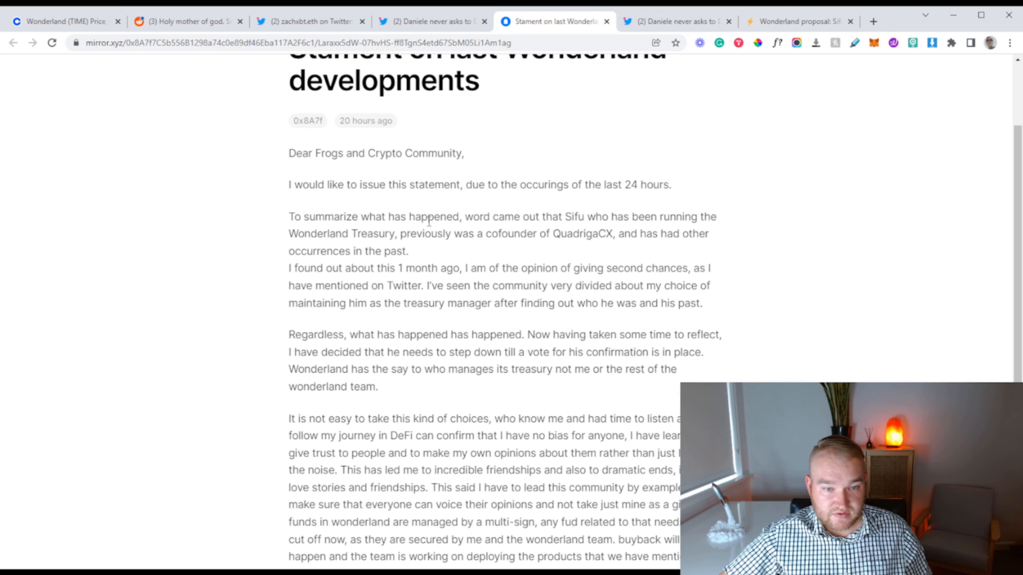
pyautogui.scroll(-3)
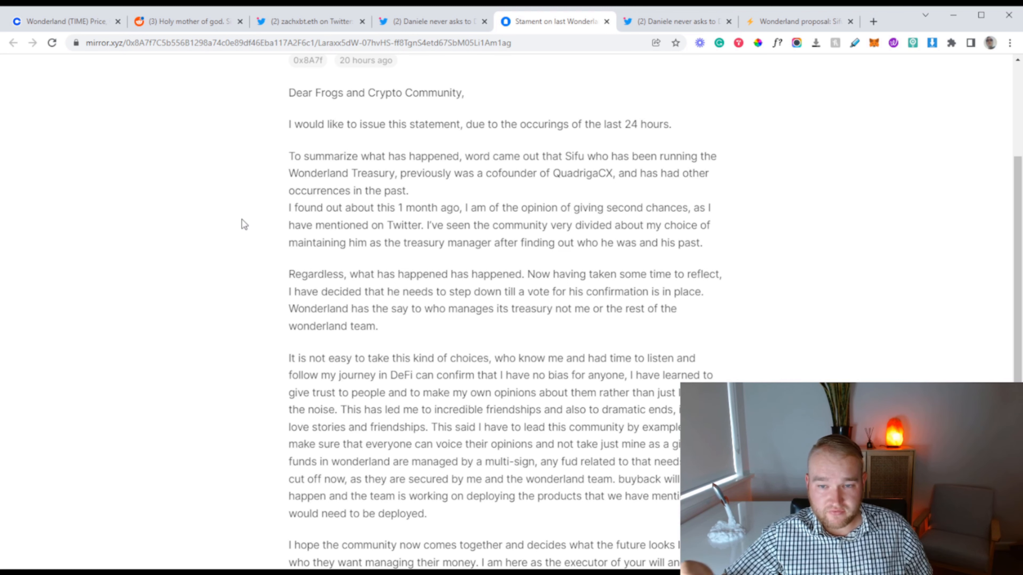
pyautogui.scroll(-3)
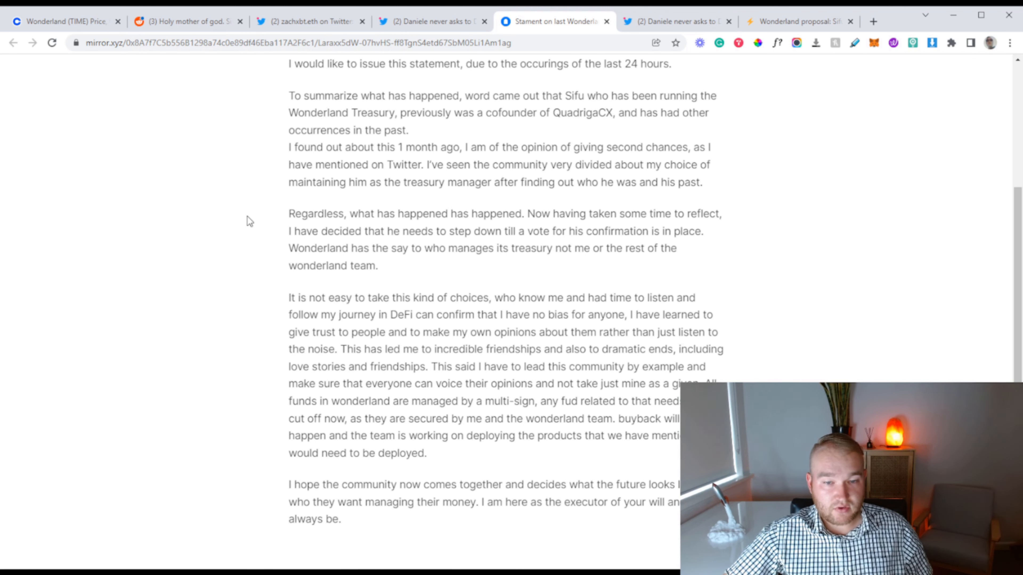
pyautogui.moveTo(250, 197)
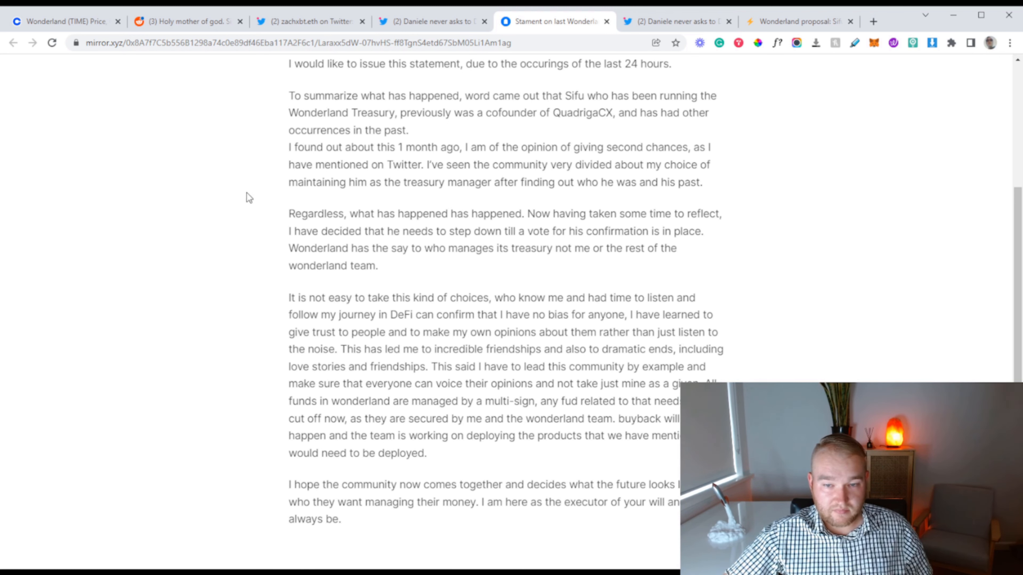
pyautogui.scroll(-3)
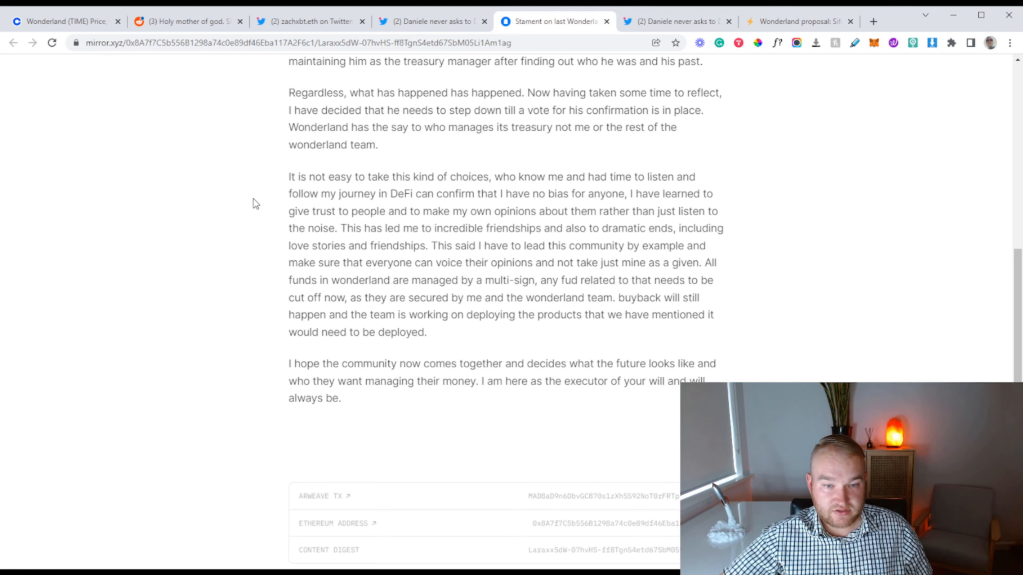
pyautogui.moveTo(229, 179)
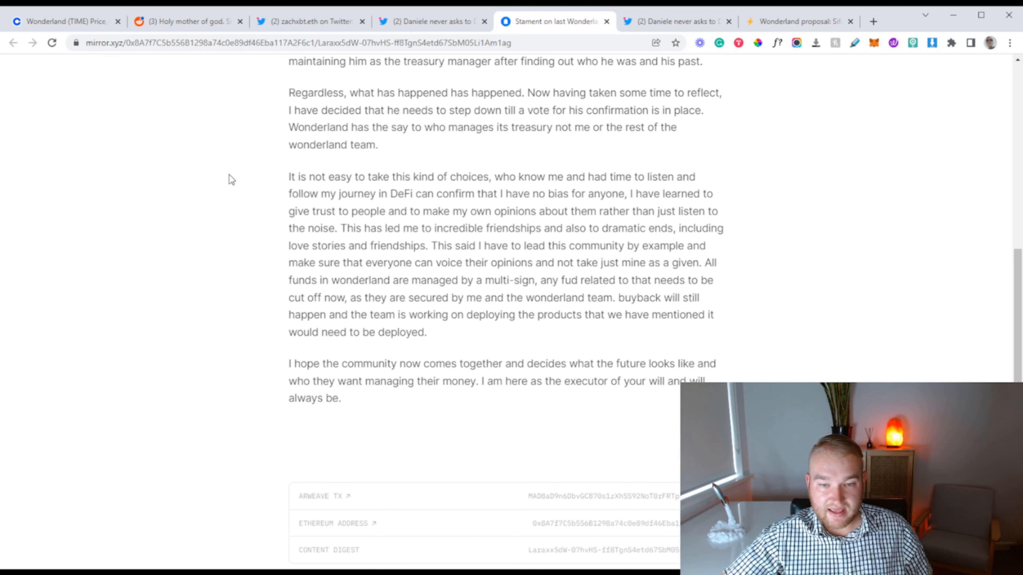
pyautogui.scroll(-3)
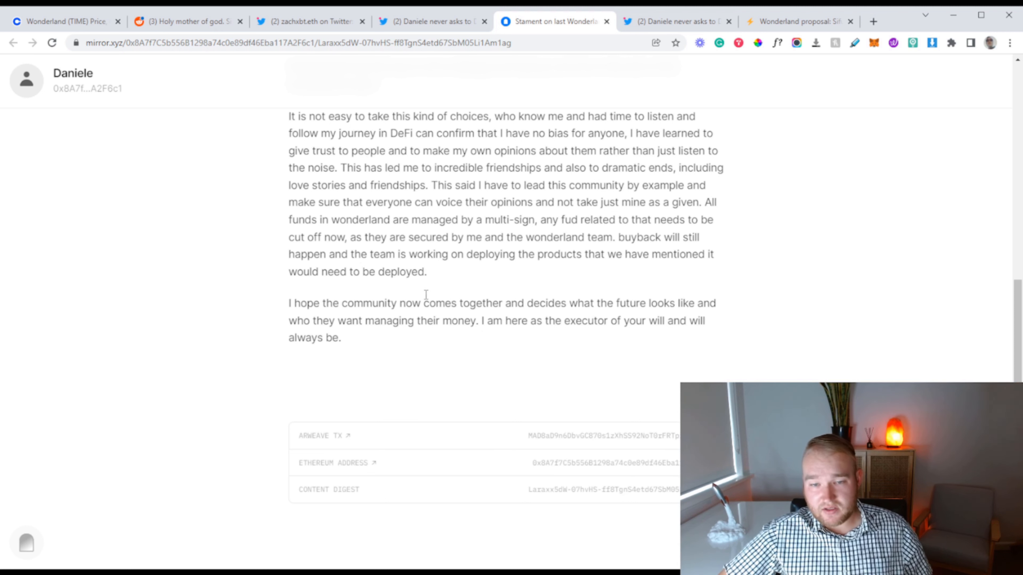
pyautogui.moveTo(457, 275)
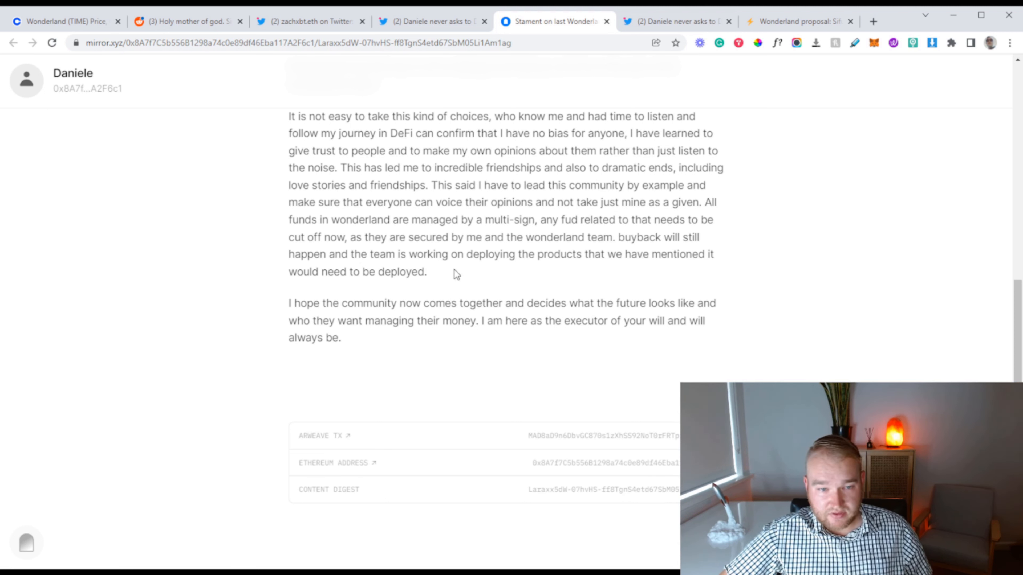
pyautogui.moveTo(214, 261)
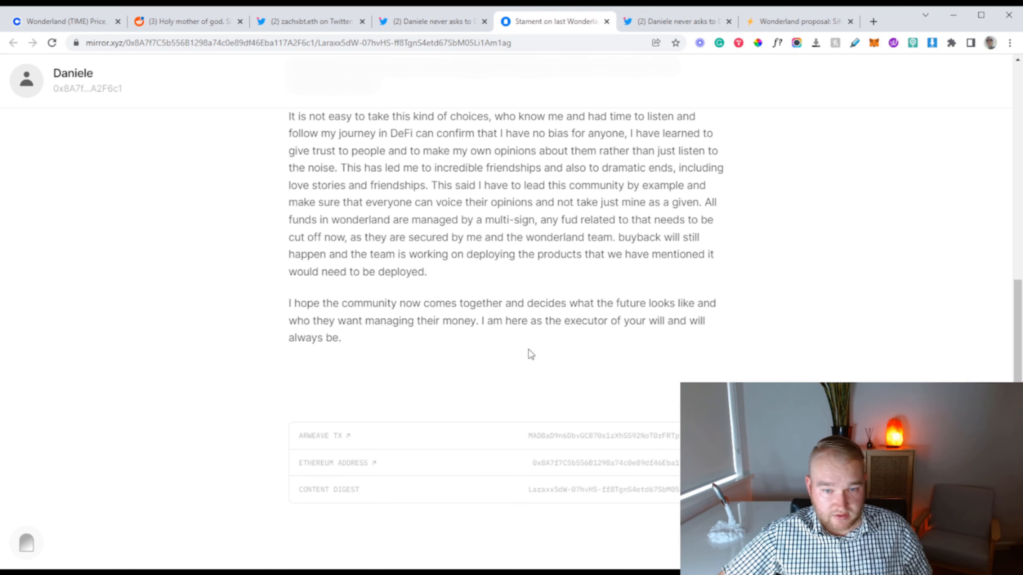
pyautogui.moveTo(261, 366)
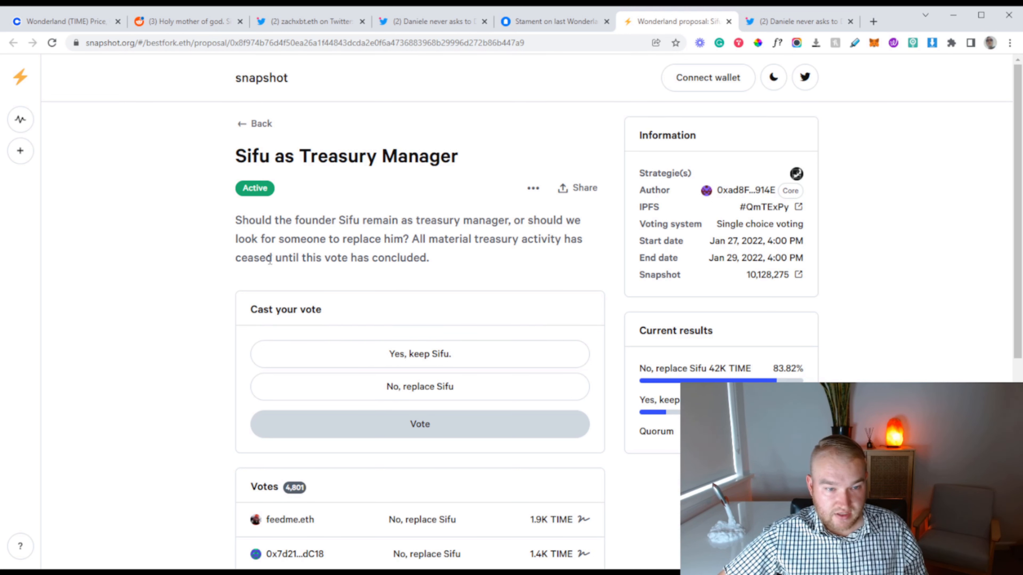
# Step: Scroll through the 'Sifu as Treasury Manager' proposal to the Votes section showing 'No, replace Sifu' at 83.82%
pyautogui.scroll(-3)
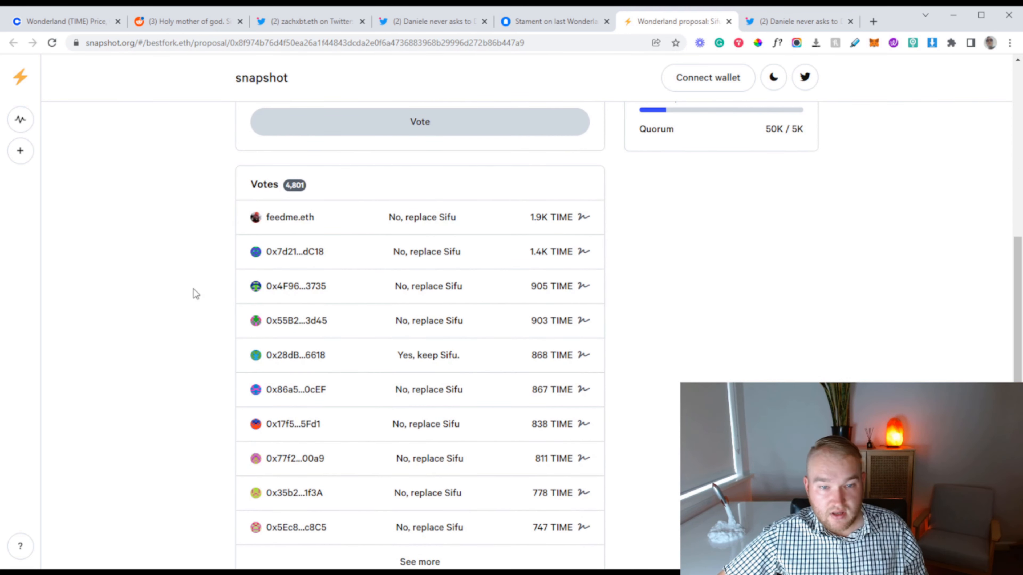
pyautogui.moveTo(561, 225)
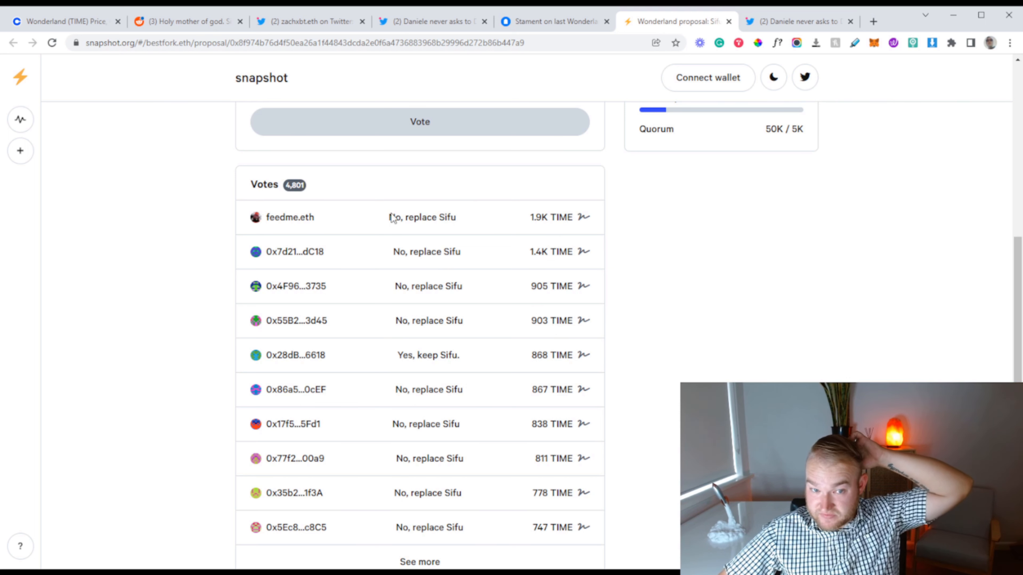
pyautogui.moveTo(416, 366)
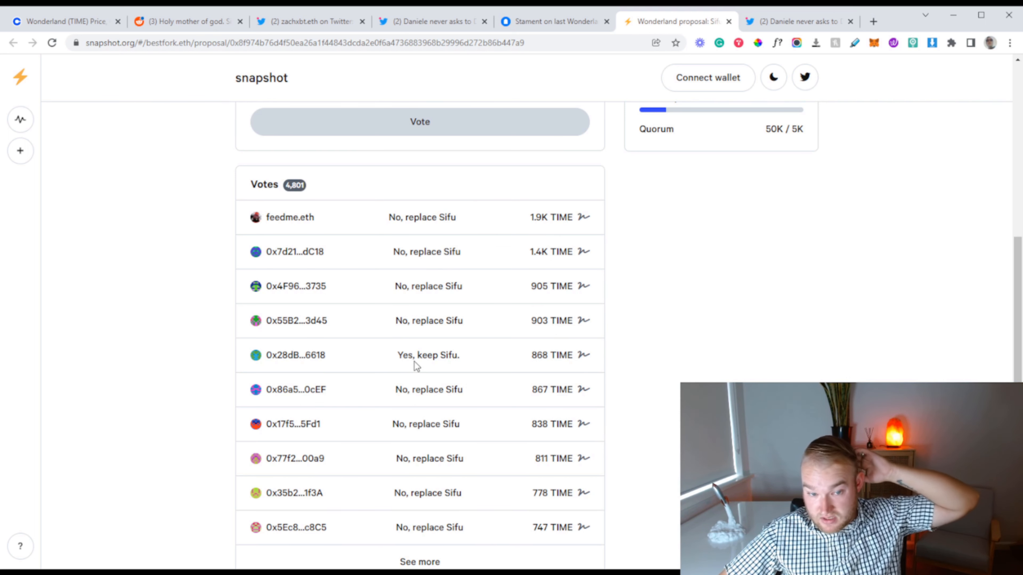
pyautogui.scroll(-3)
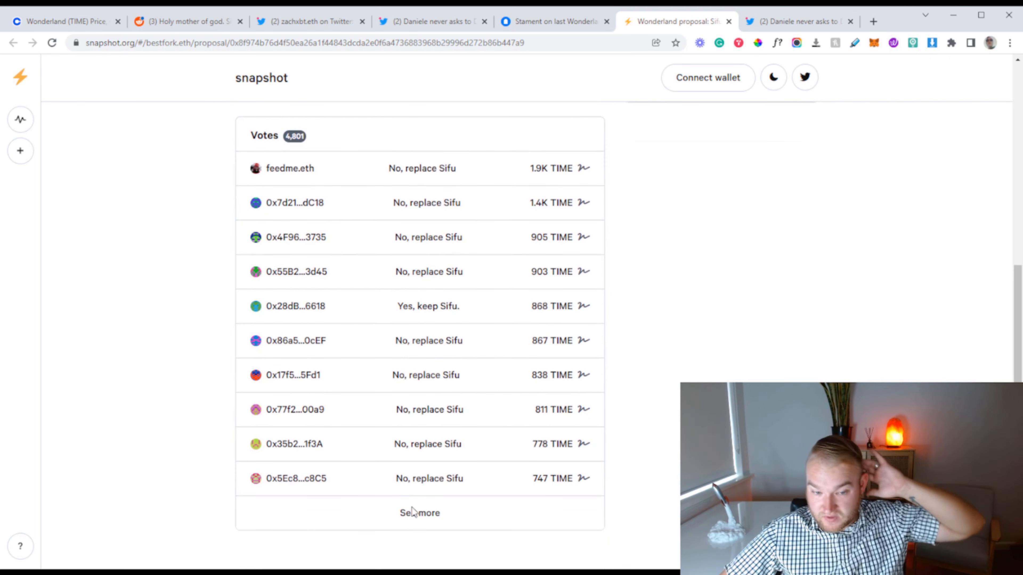
pyautogui.scroll(-3)
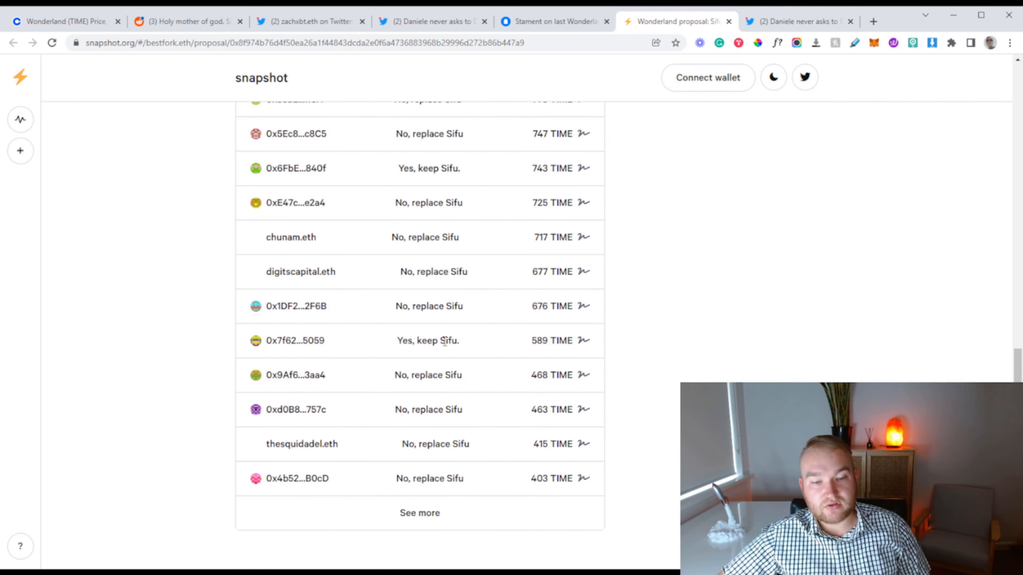
pyautogui.scroll(-3)
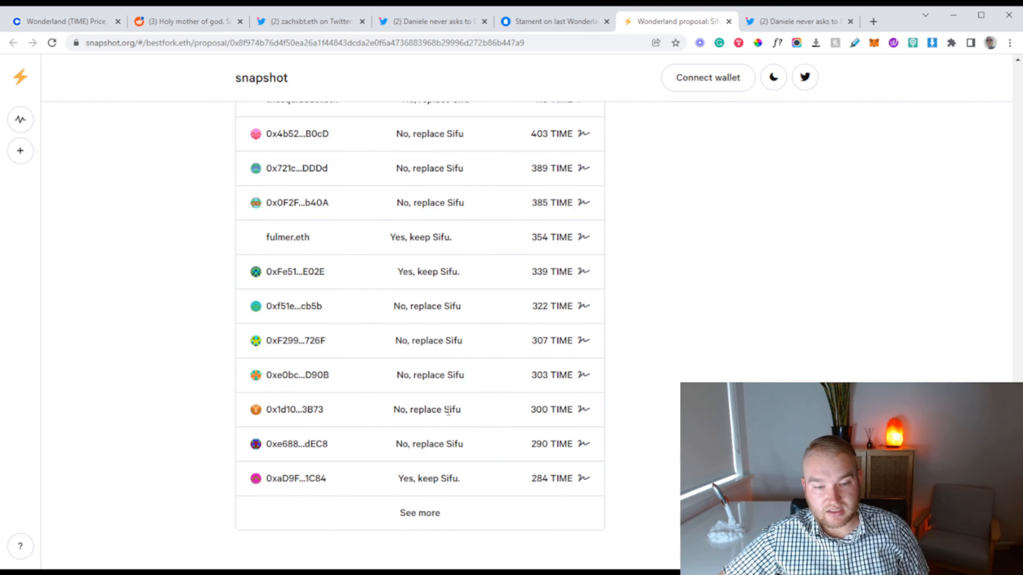
pyautogui.scroll(-3)
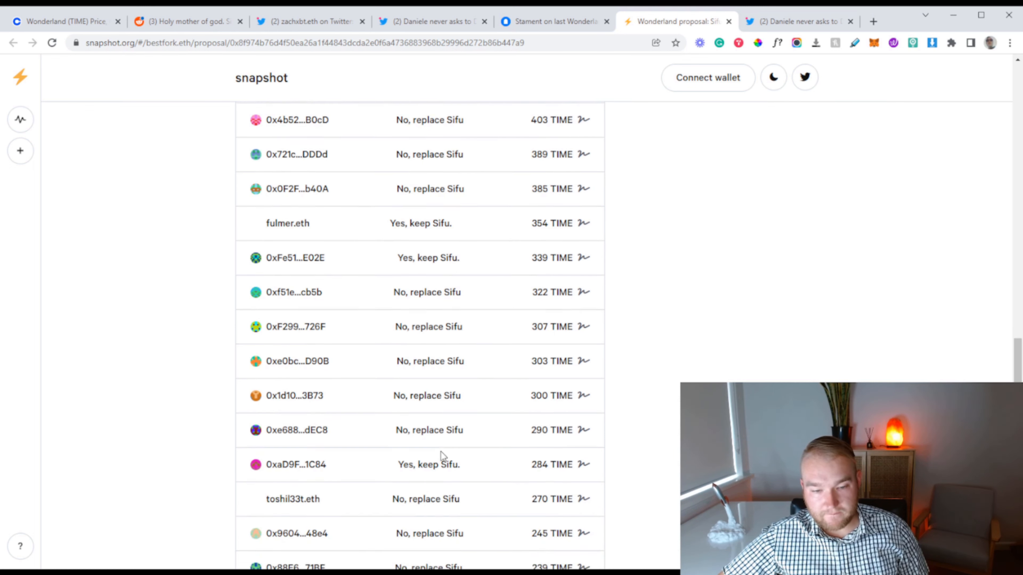